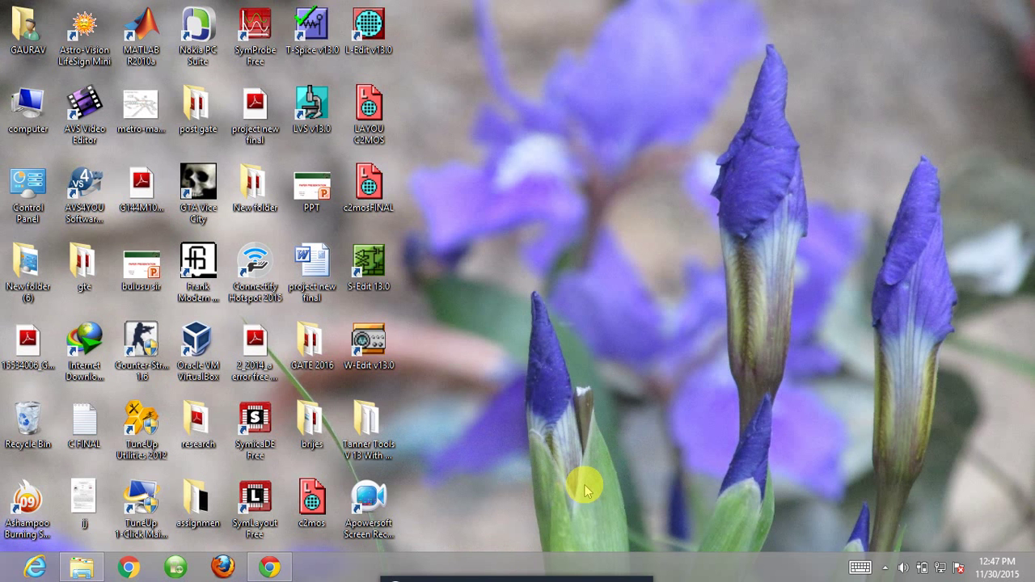
pyautogui.moveTo(396, 175)
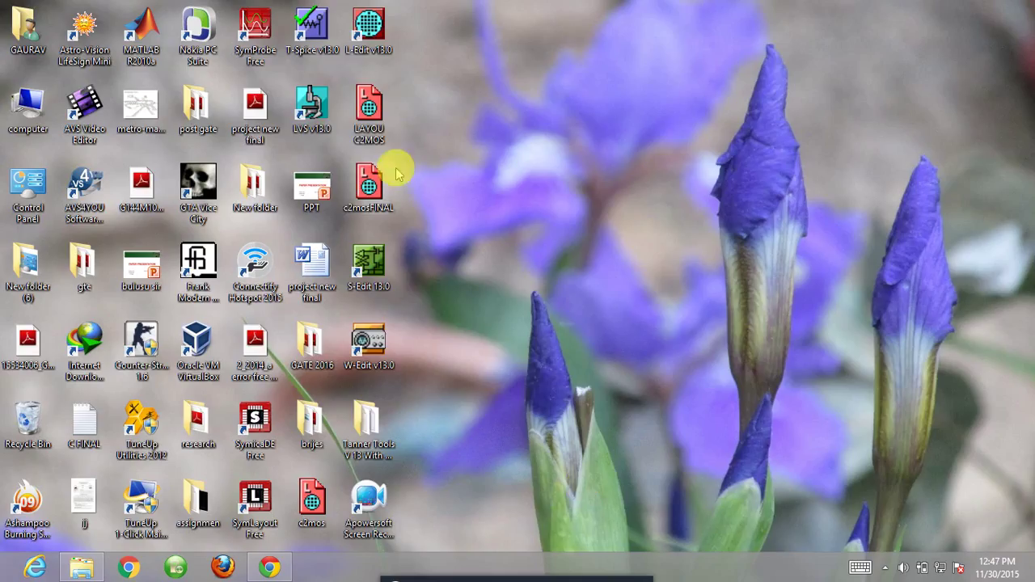
# - Launch L-Edit from the desktop shortcut so a blank Cell0 layout opens
pyautogui.doubleClick(368, 24)
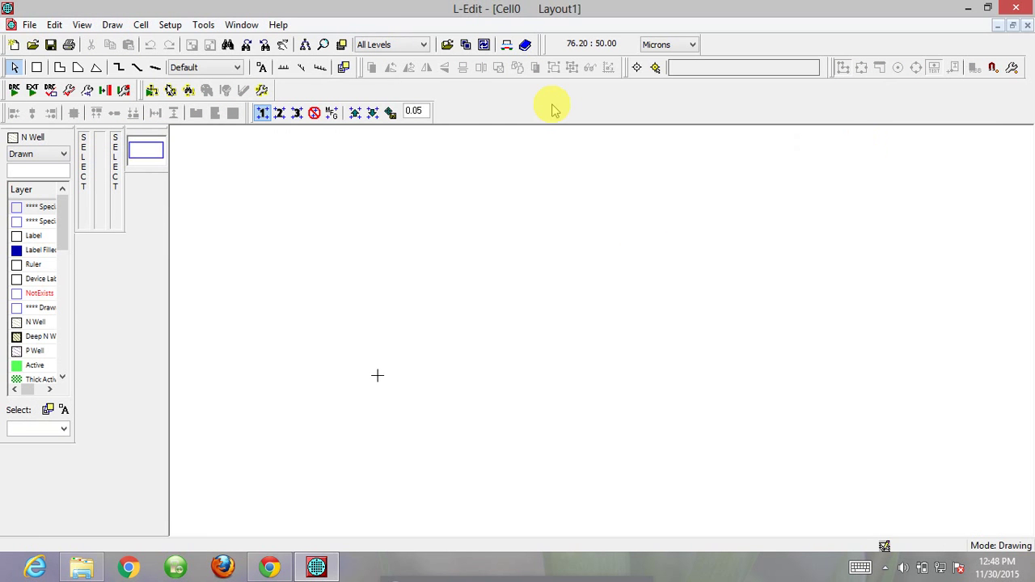
# - Set the design's displayed grid to 0.25-micron major and 0.125-micron minor spacing
pyautogui.click(170, 24)
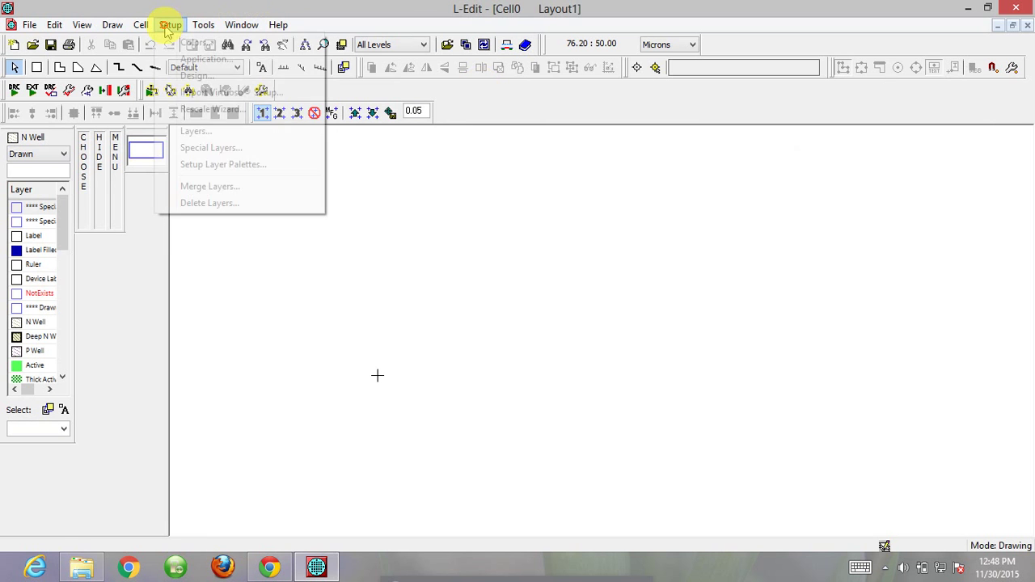
pyautogui.moveTo(194, 76)
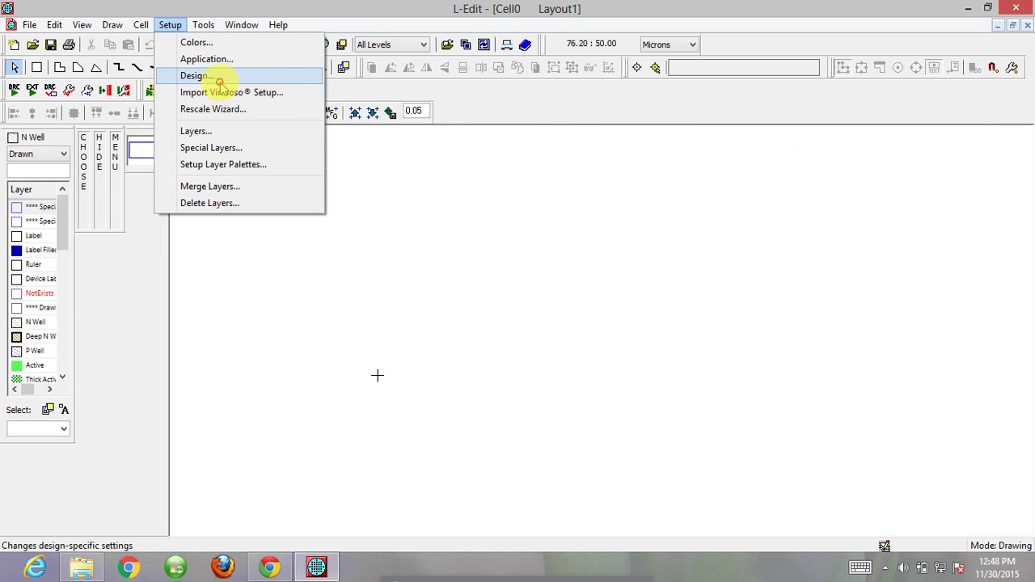
pyautogui.click(194, 76)
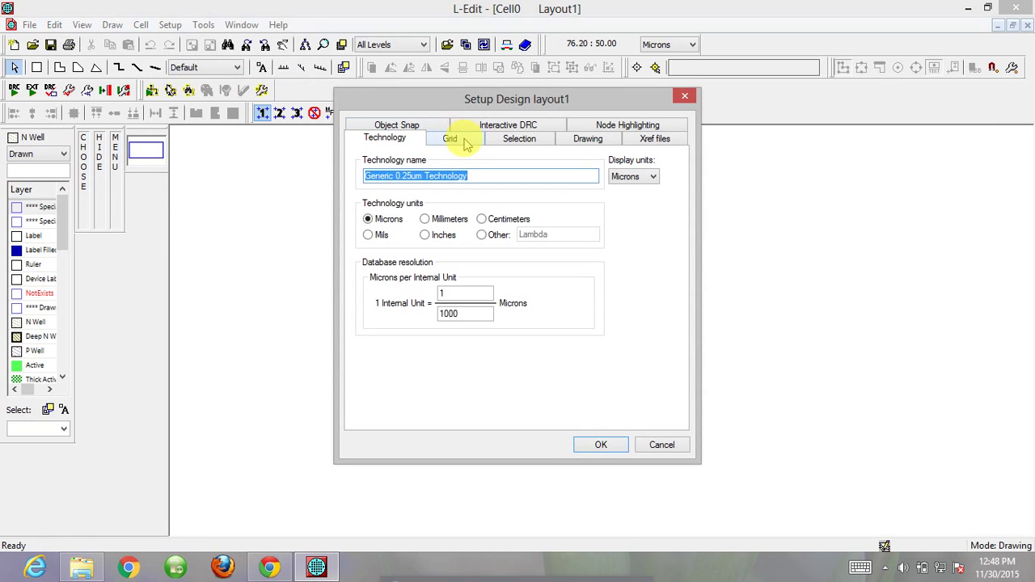
pyautogui.click(449, 139)
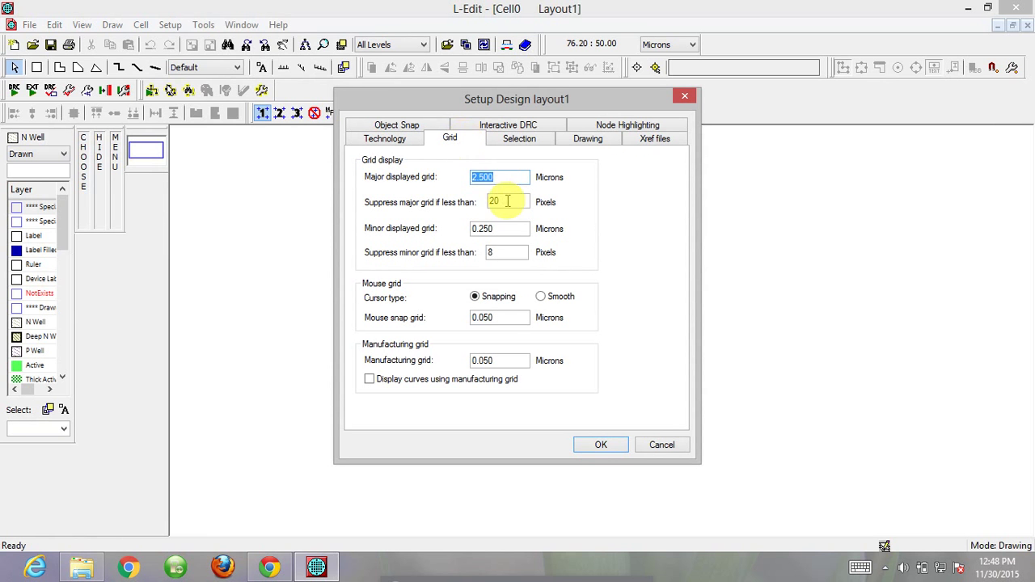
pyautogui.click(498, 176)
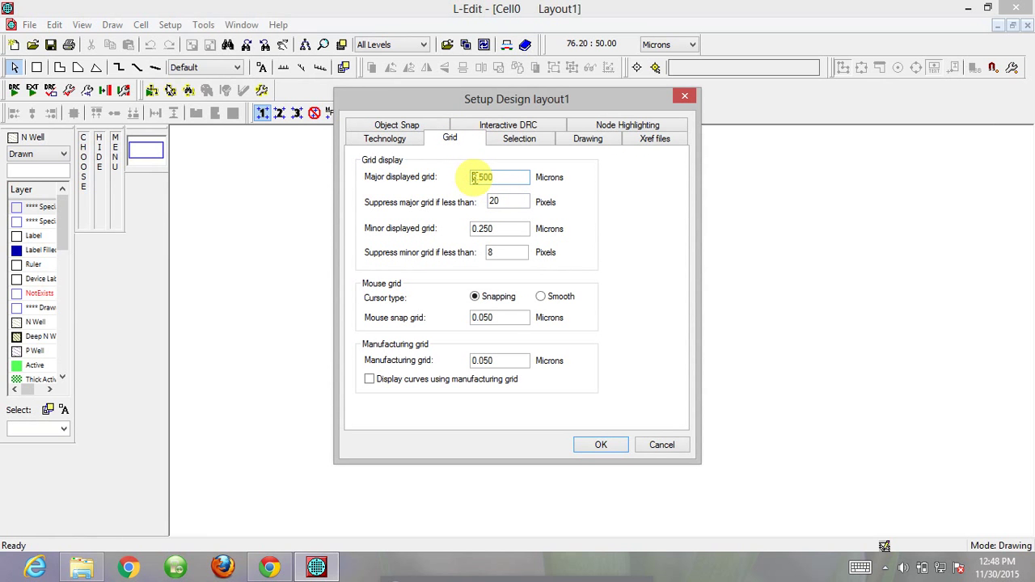
pyautogui.write('2.500')
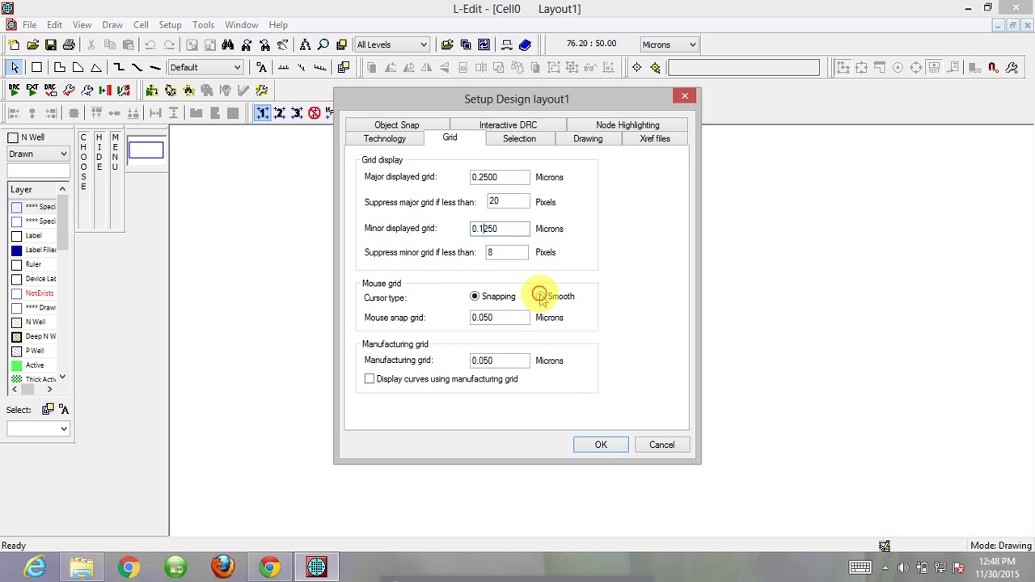
pyautogui.click(602, 445)
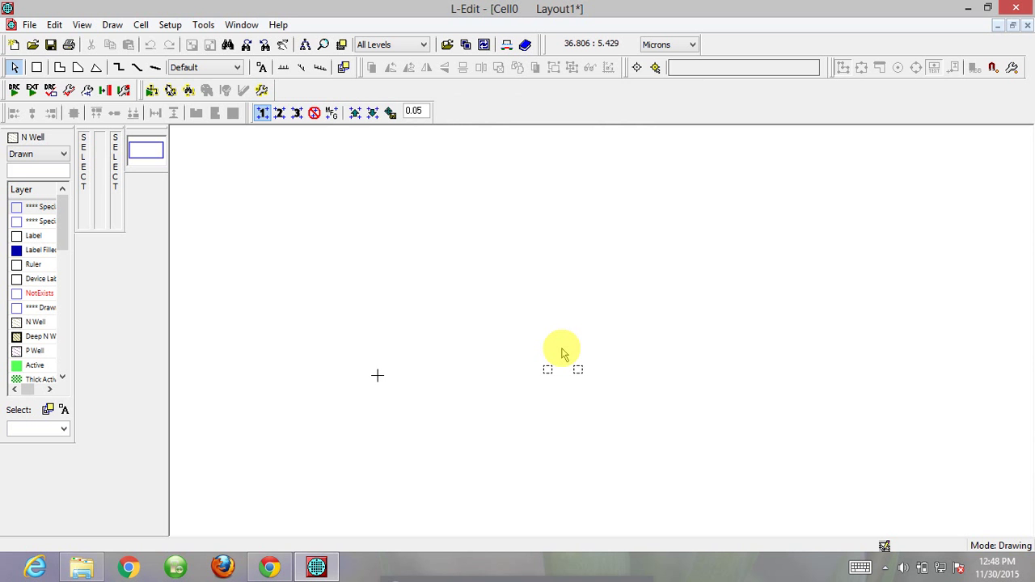
pyautogui.moveTo(378, 376)
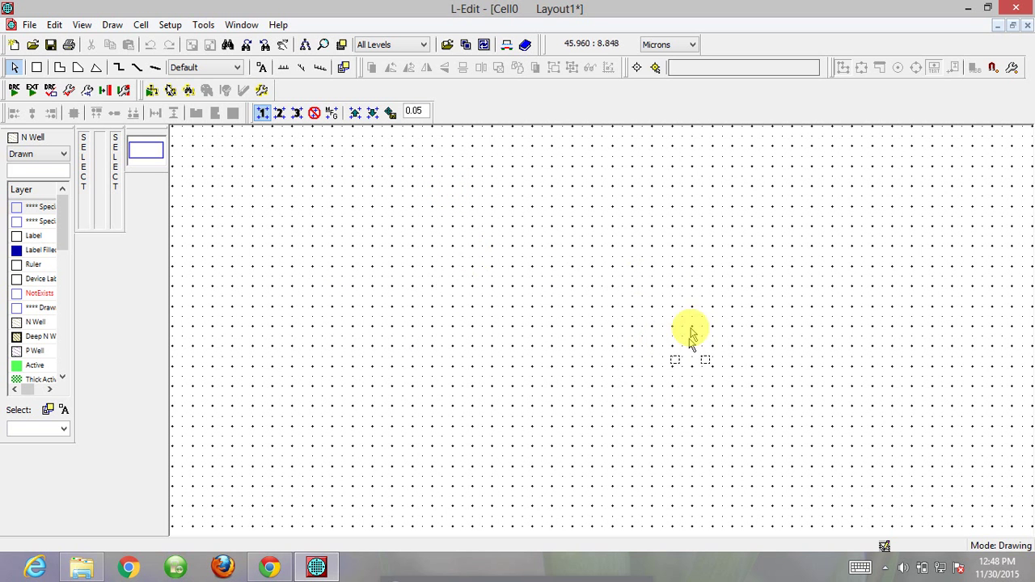
pyautogui.moveTo(461, 251)
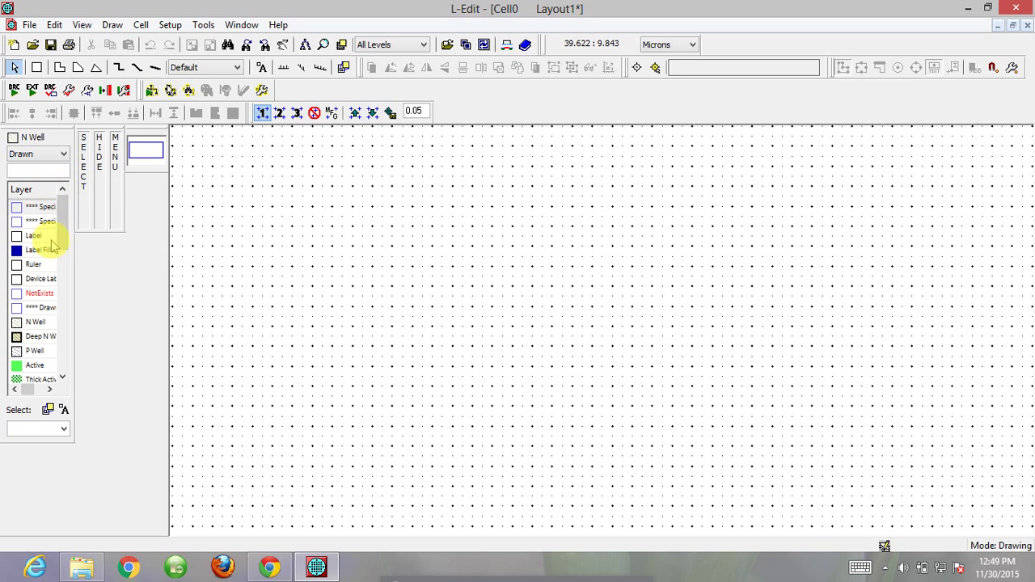
# - Scroll the Layer palette down to reveal further layers
pyautogui.scroll(-3)
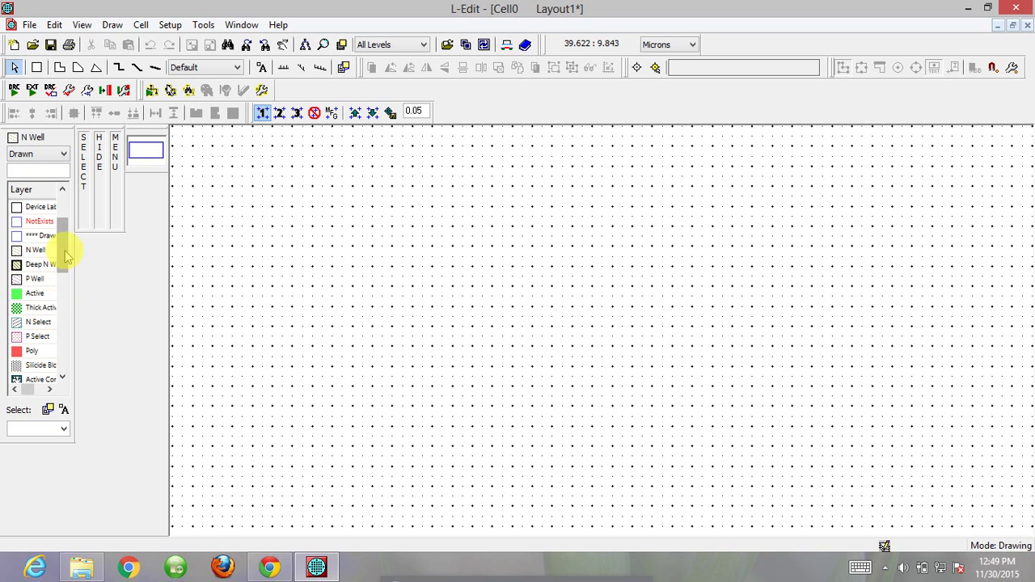
# - Draw a large N Well rectangle on the grid
pyautogui.click(35, 249)
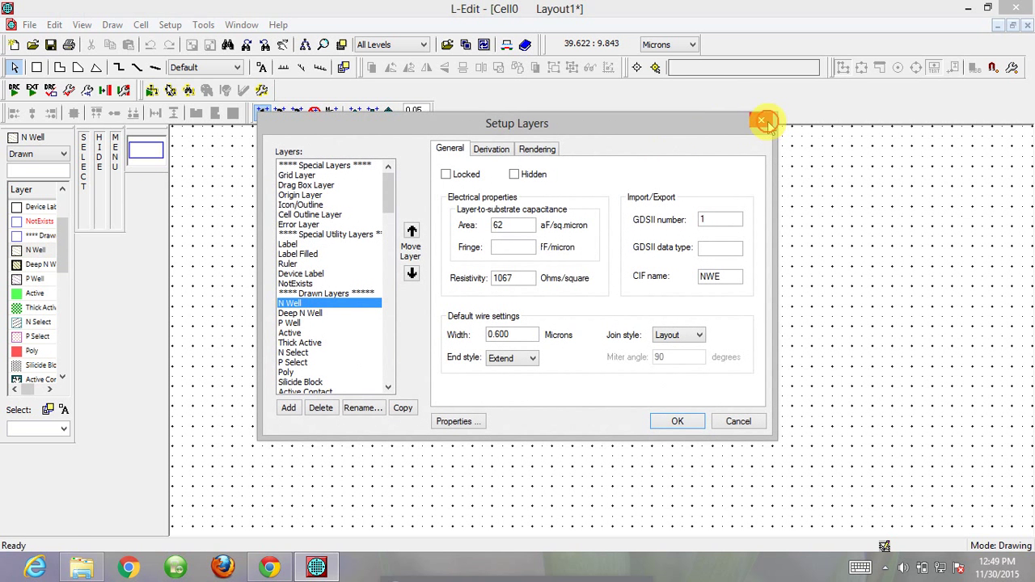
pyautogui.click(760, 122)
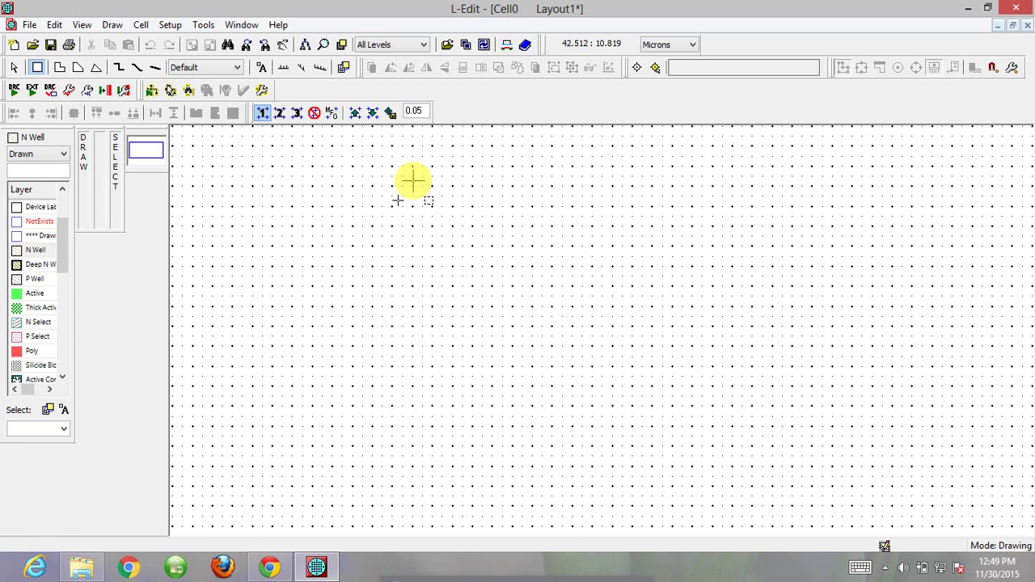
pyautogui.moveTo(412, 179); pyautogui.dragTo(796, 375)
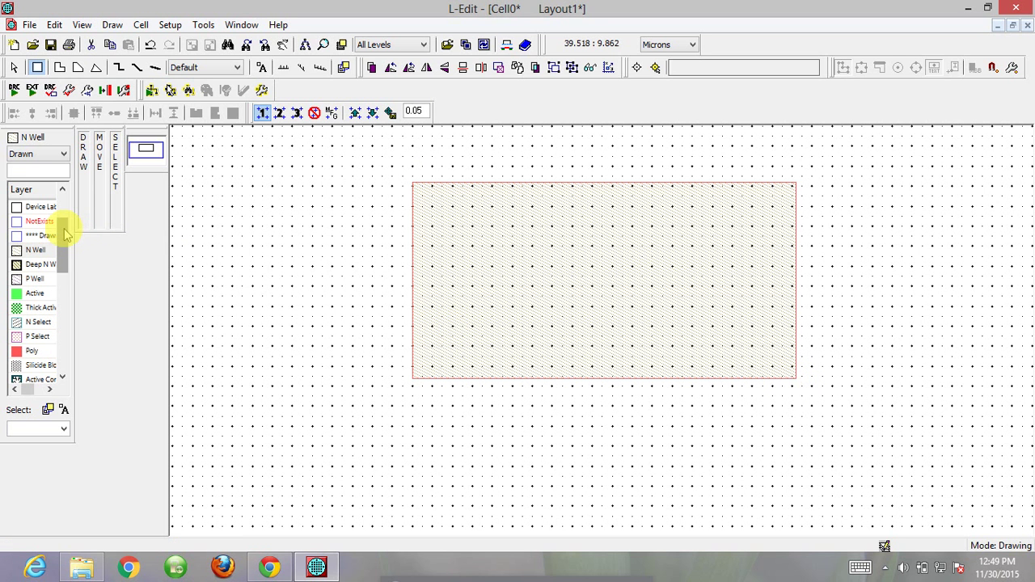
# - Draw a smaller P Select rectangle inside the N Well
pyautogui.click(37, 335)
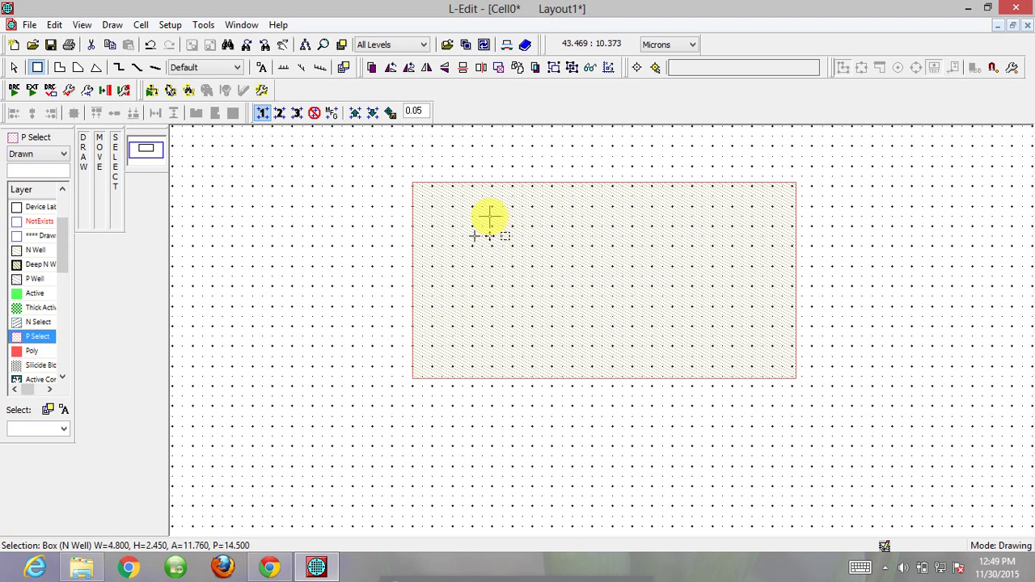
pyautogui.moveTo(488, 218); pyautogui.dragTo(768, 354)
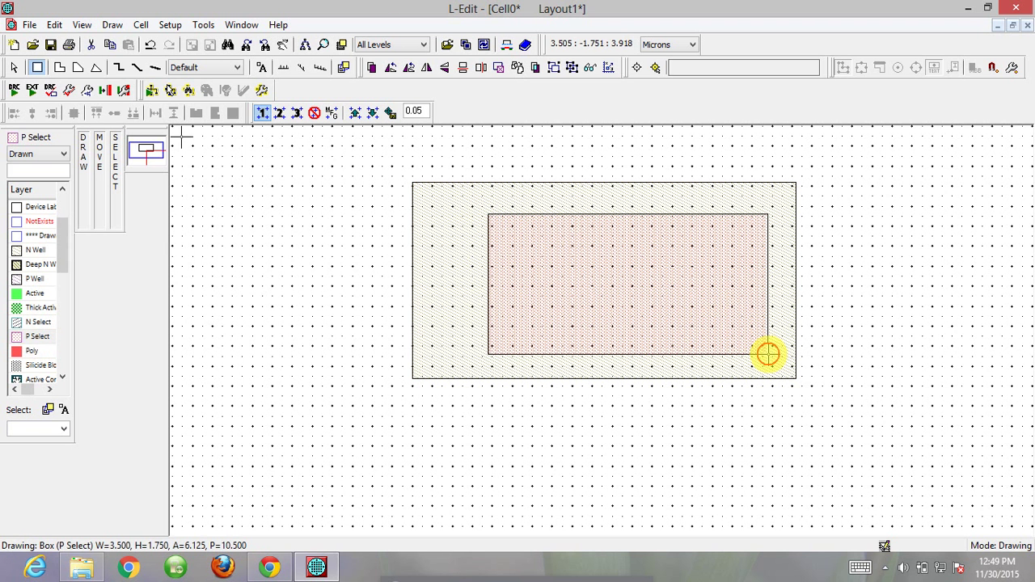
pyautogui.click(767, 355)
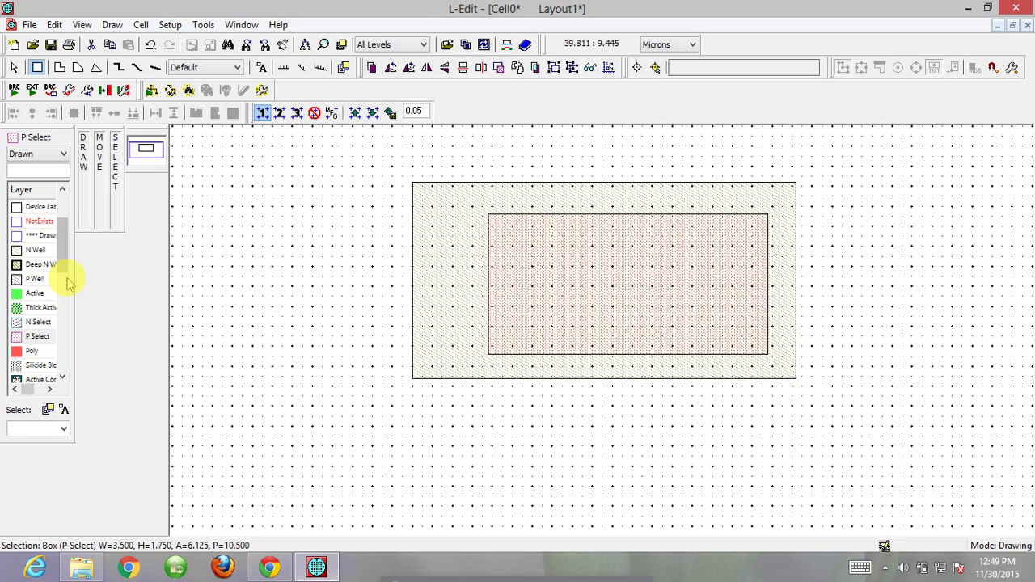
pyautogui.click(35, 292)
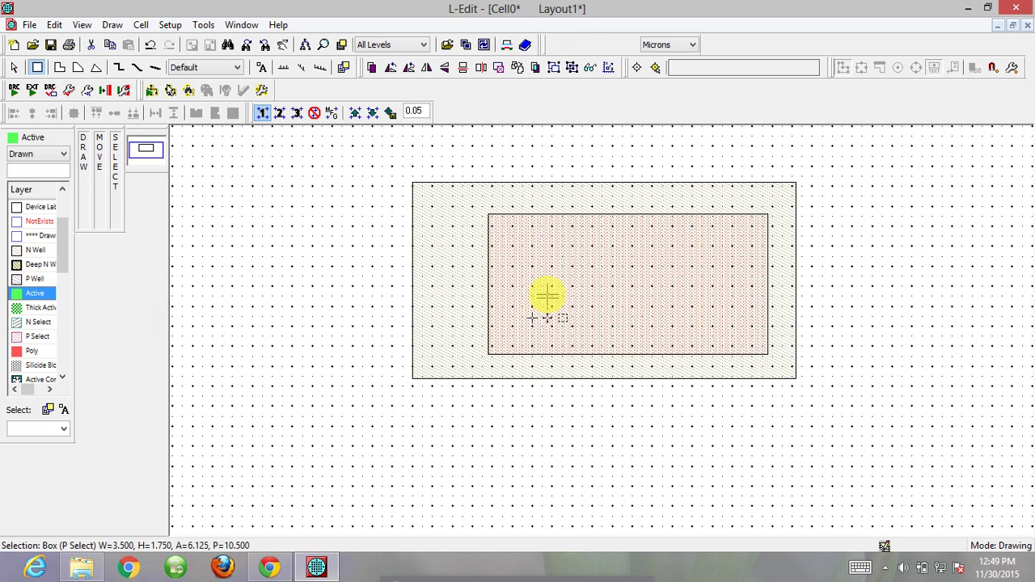
# - Draw a green Active box inside P Select and a vertical Poly strip across it
pyautogui.moveTo(553, 252); pyautogui.dragTo(701, 316)
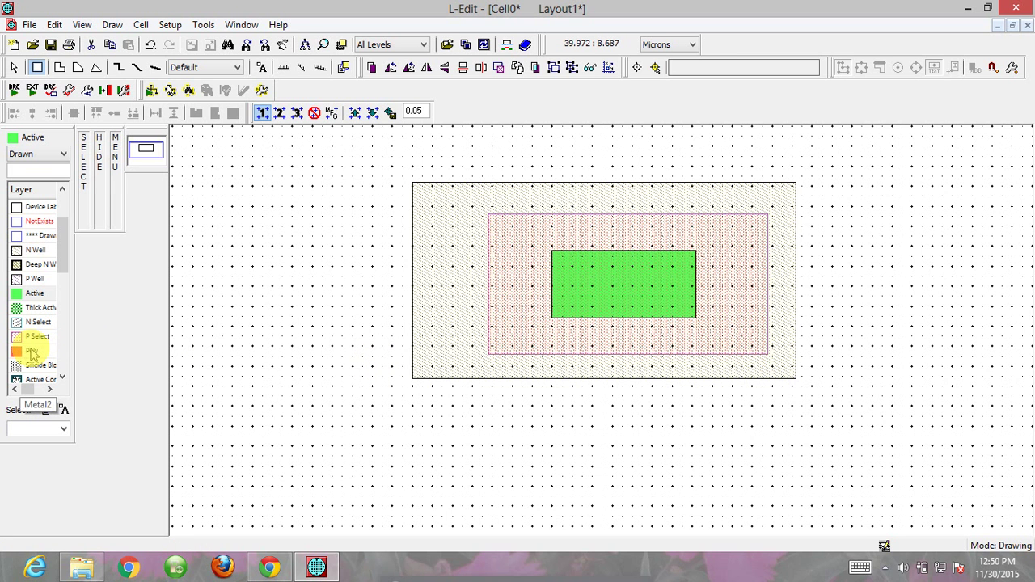
pyautogui.click(35, 335)
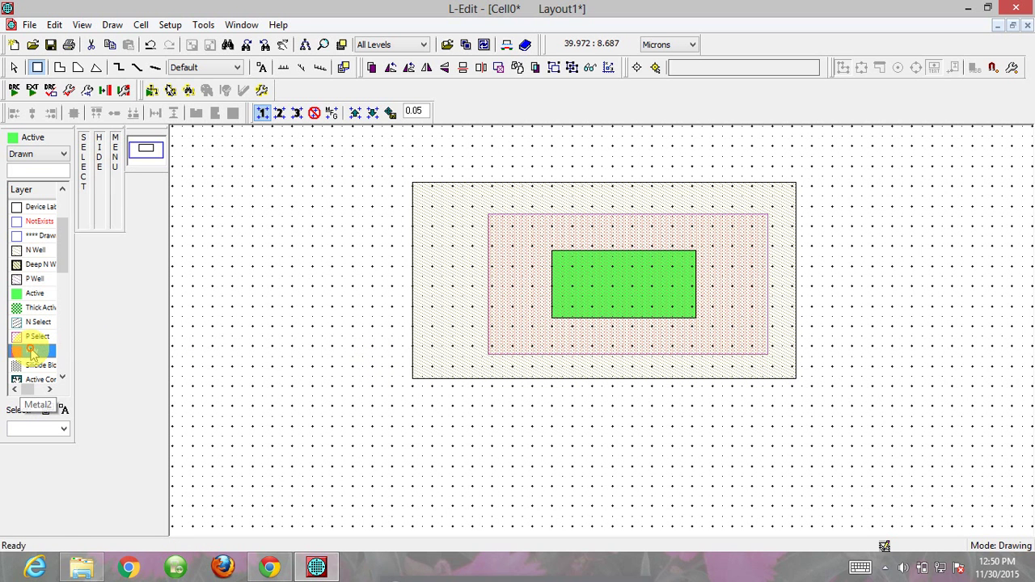
pyautogui.click(36, 349)
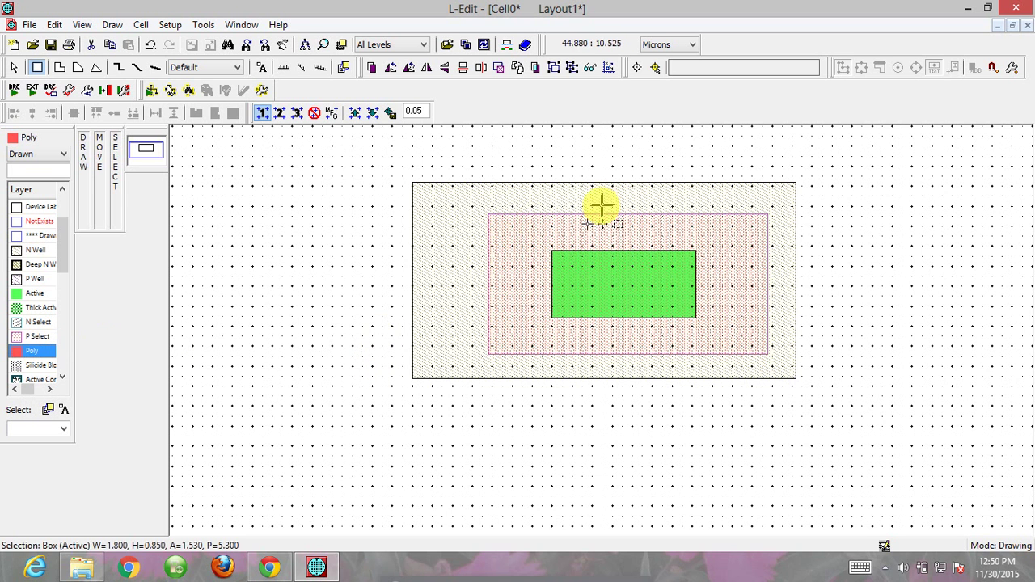
pyautogui.moveTo(601, 208); pyautogui.dragTo(655, 363)
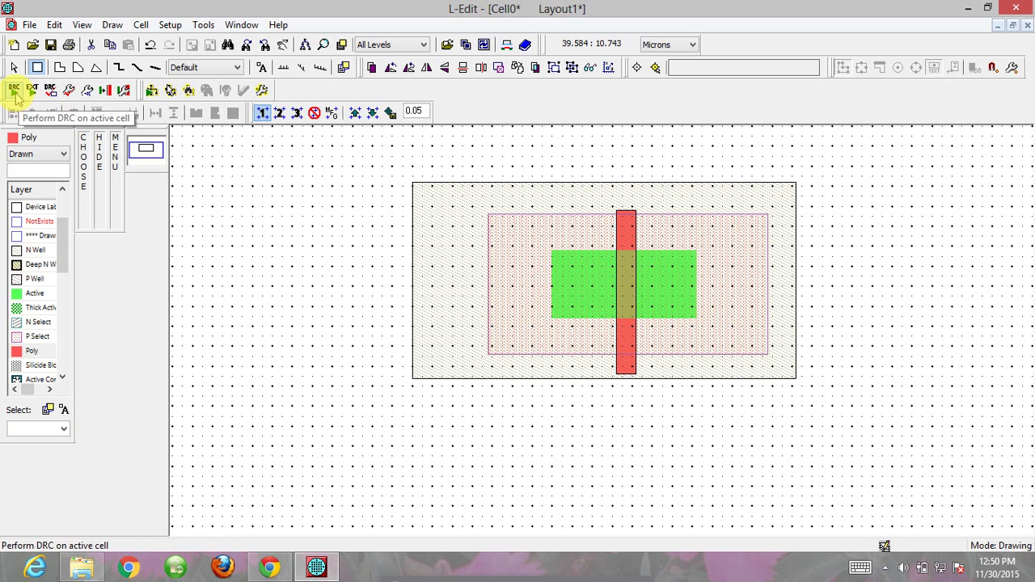
pyautogui.click(13, 91)
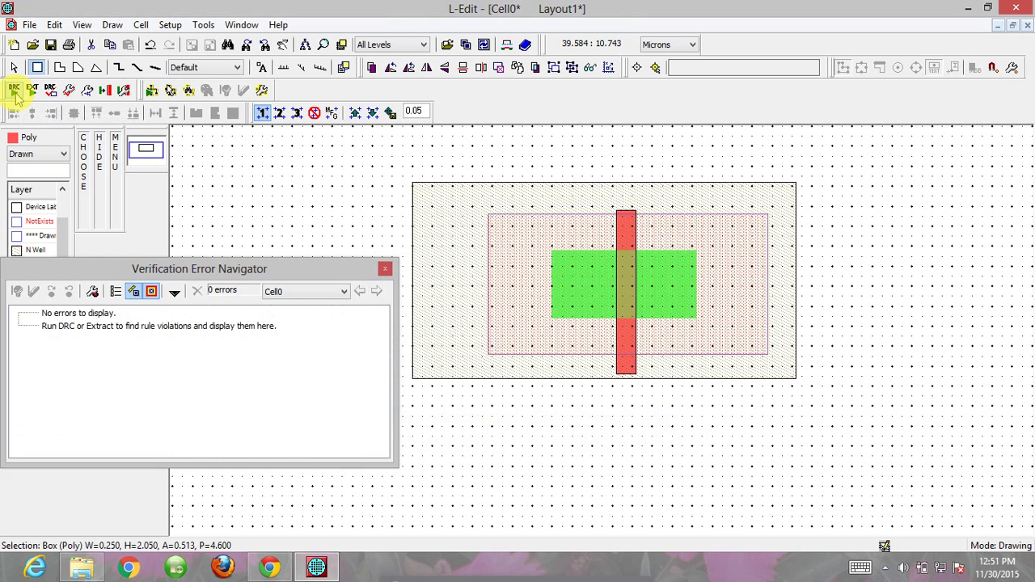
pyautogui.moveTo(15, 91)
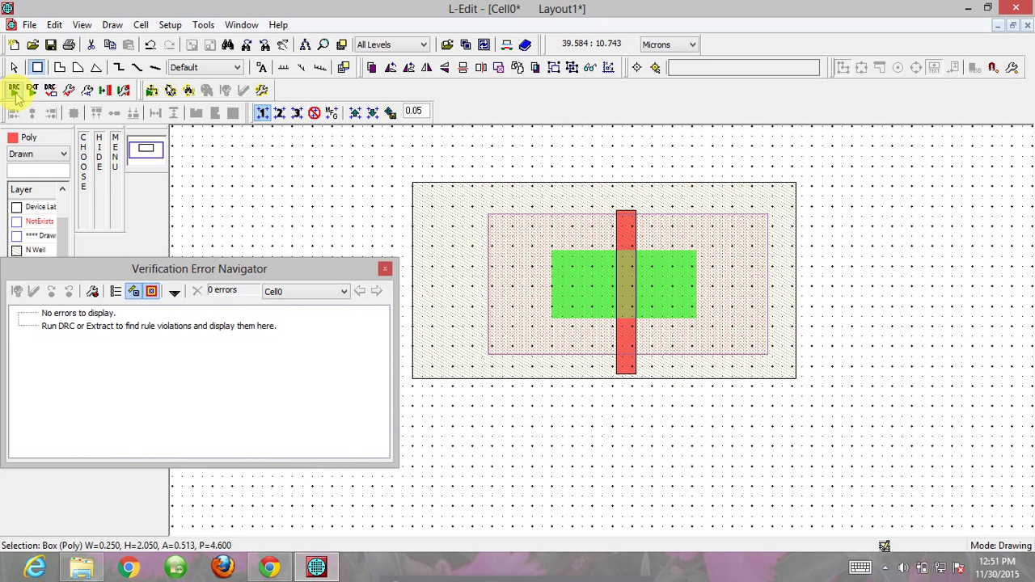
pyautogui.click(385, 268)
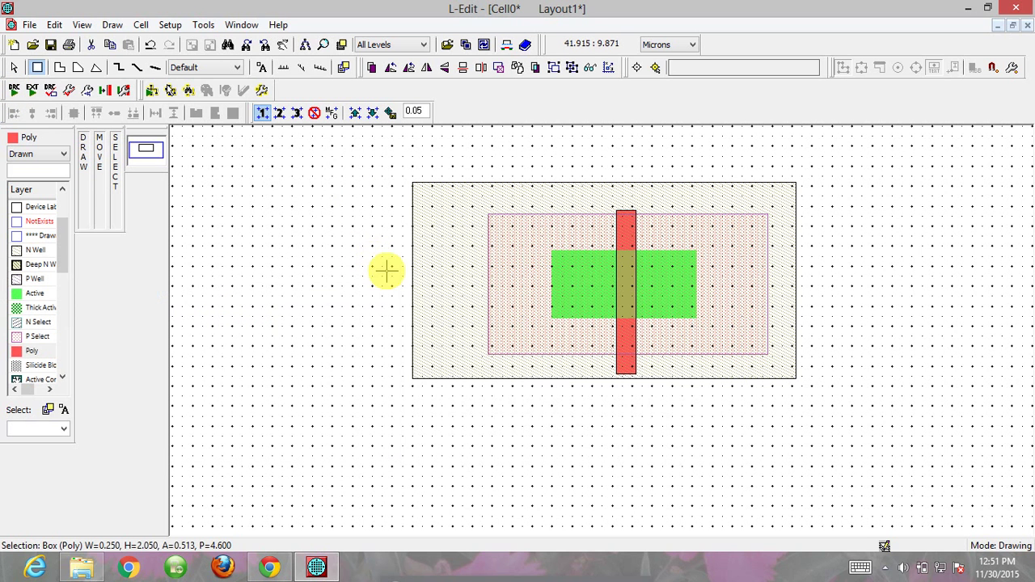
pyautogui.moveTo(612, 375)
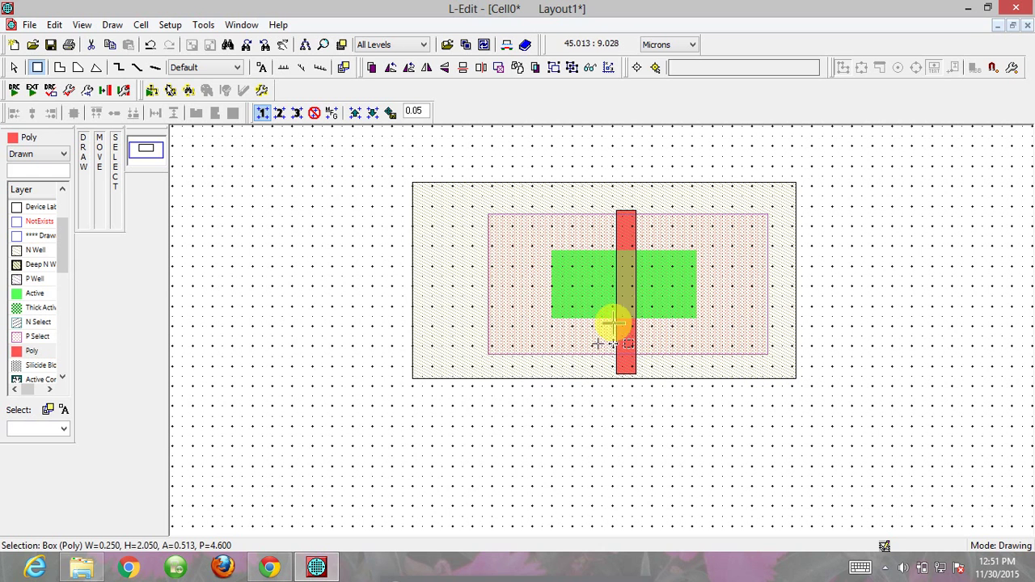
pyautogui.moveTo(671, 304)
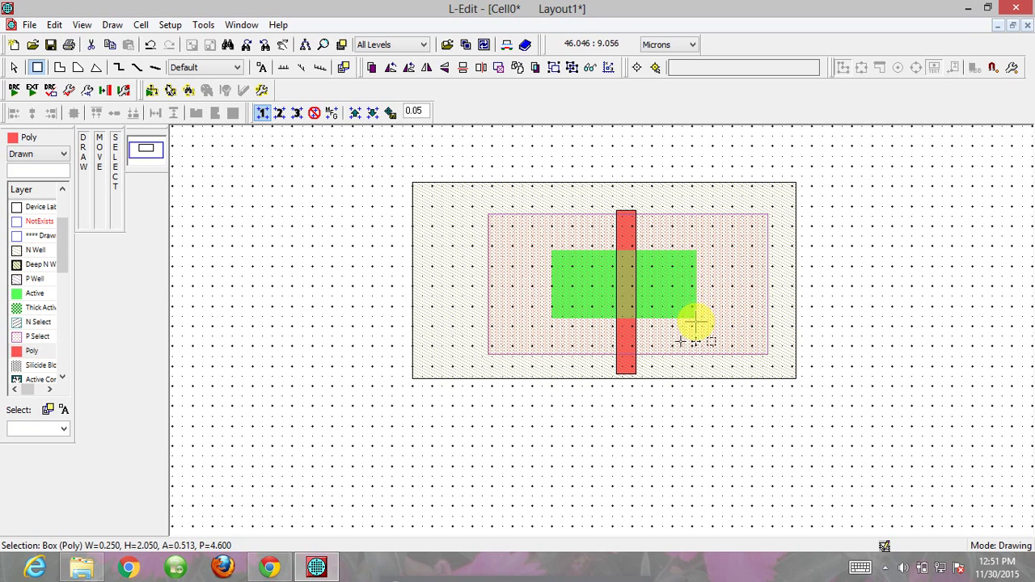
pyautogui.moveTo(692, 310)
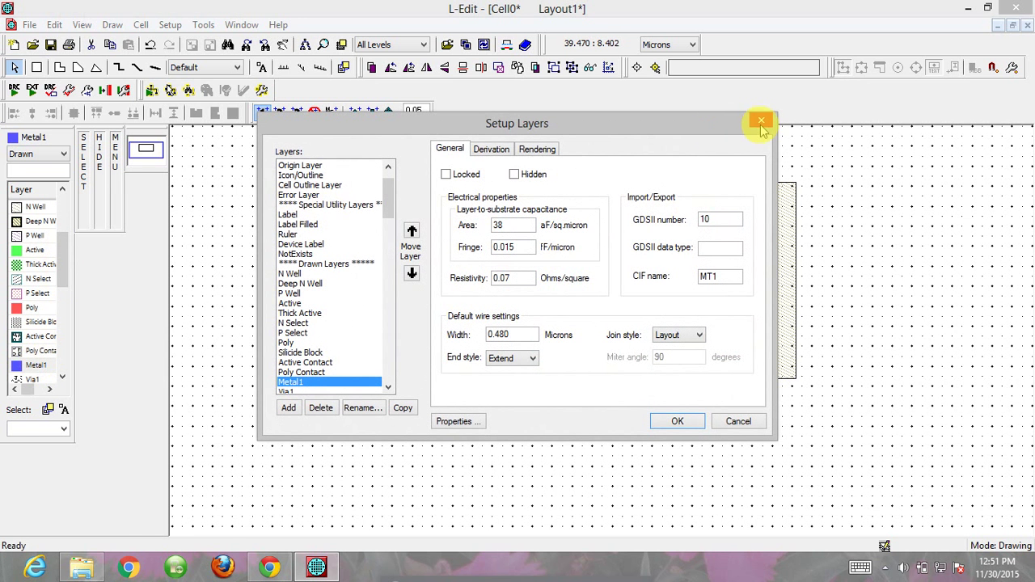
# - Close the layer setup and run DRC, which reports one Metal1 Density error
pyautogui.click(760, 119)
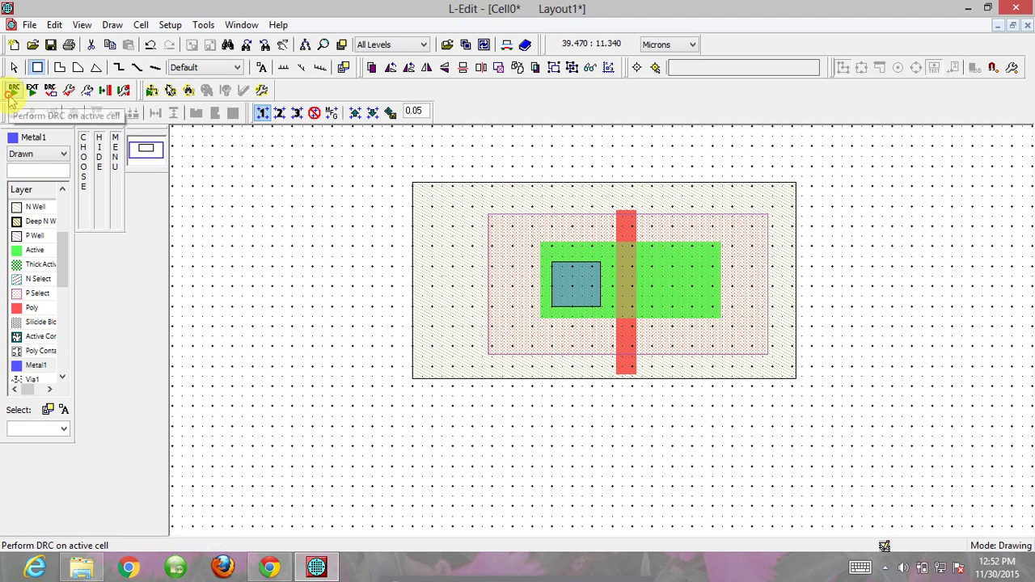
pyautogui.click(13, 89)
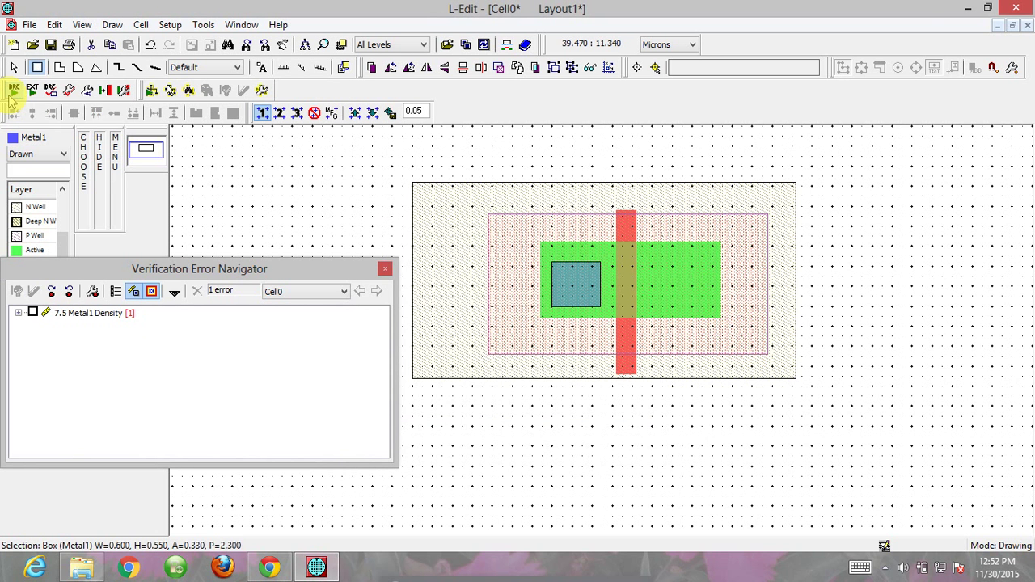
pyautogui.moveTo(13, 90)
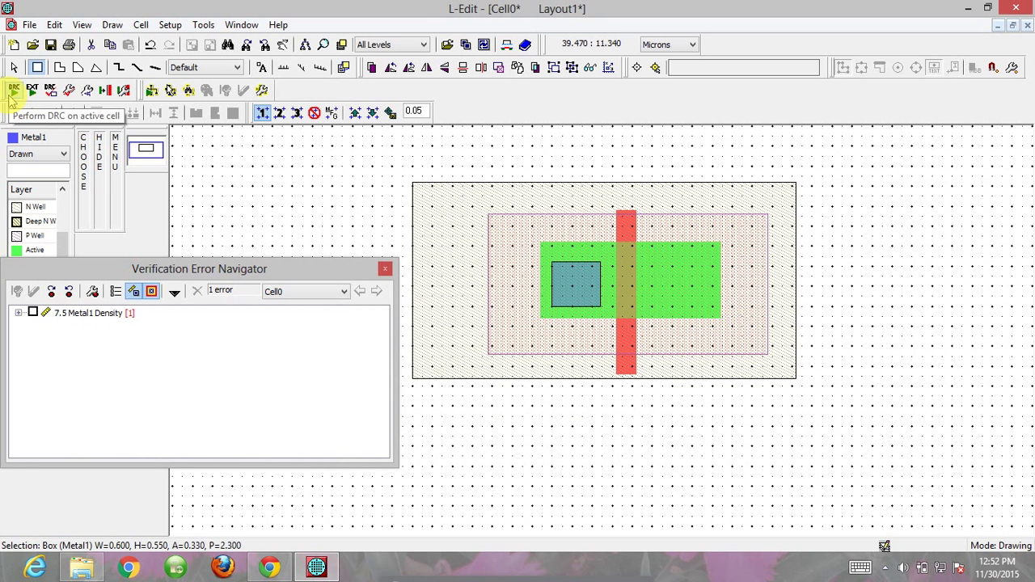
pyautogui.click(385, 268)
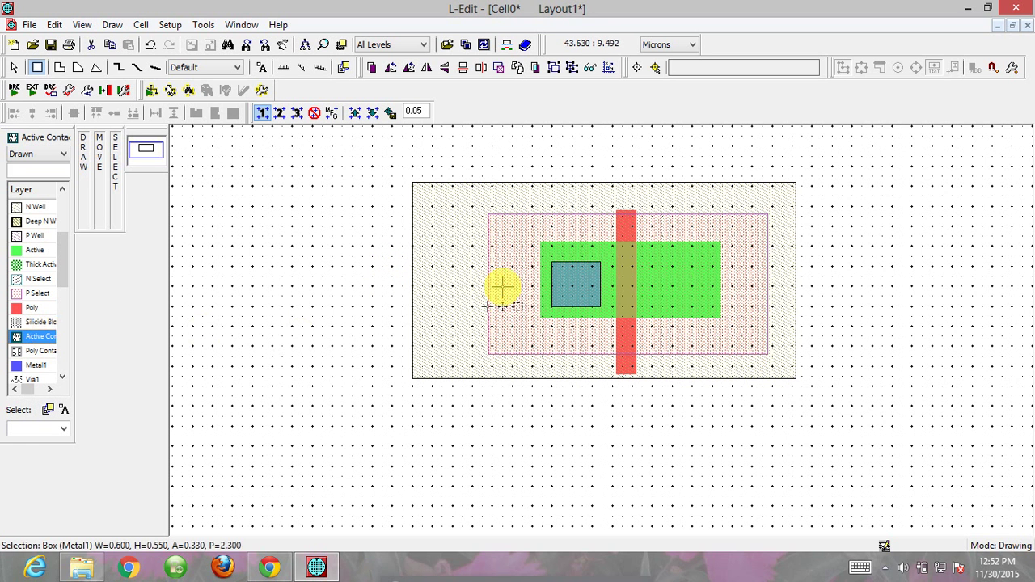
pyautogui.moveTo(566, 274)
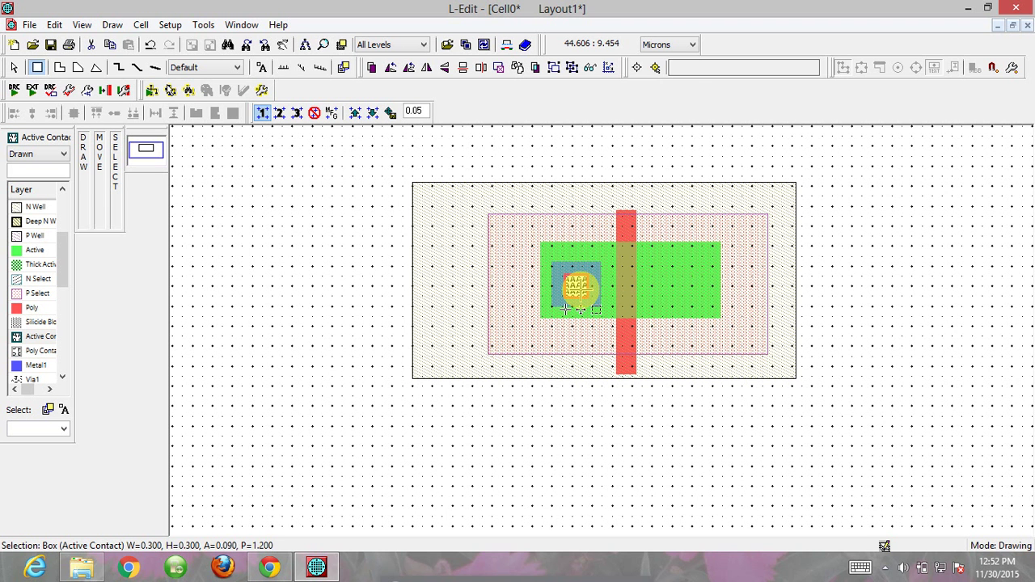
# - Resize the Active Contact box to 0.25 by 0.25 microns via its edge coordinates
pyautogui.doubleClick(579, 288)
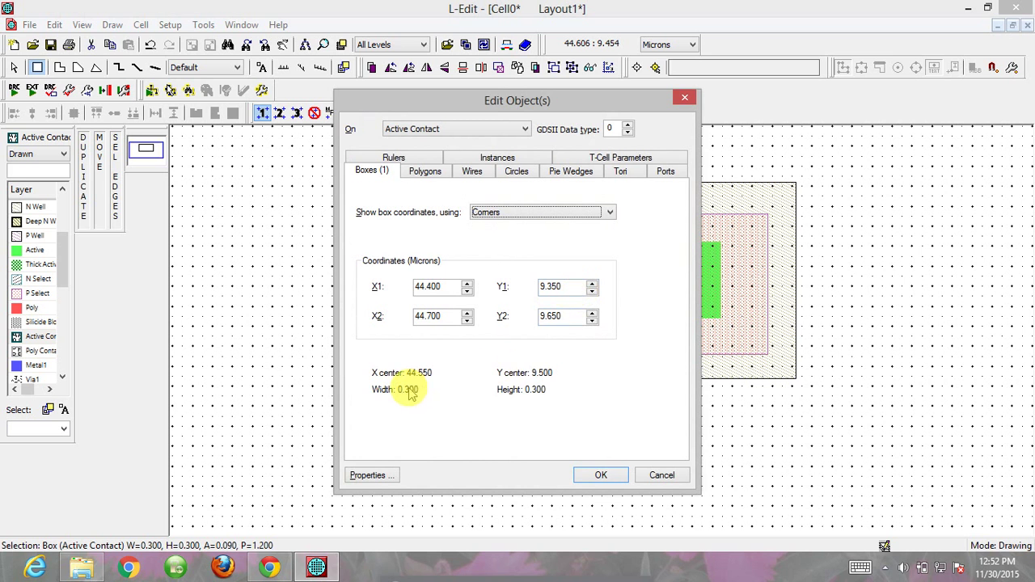
pyautogui.moveTo(537, 390)
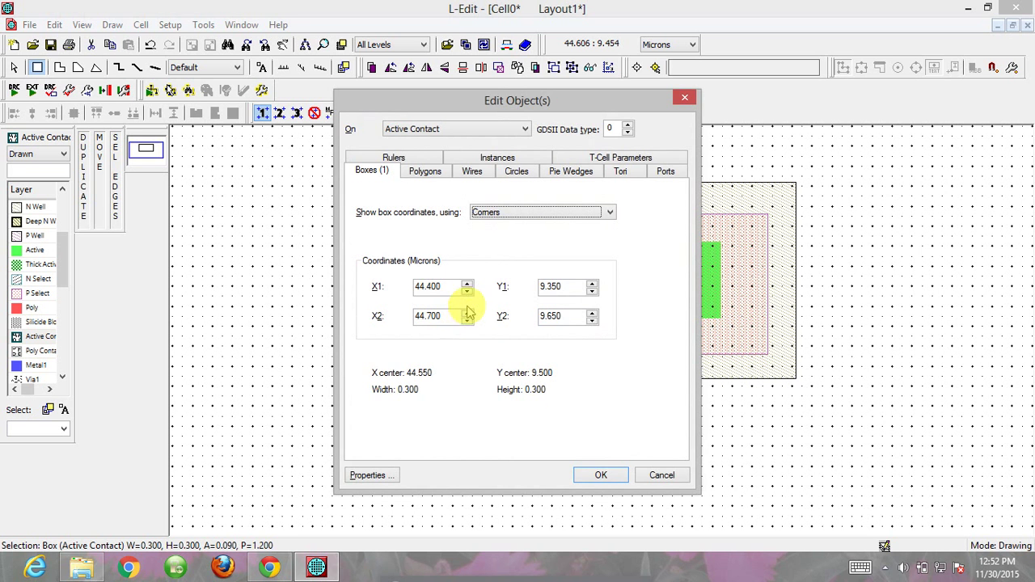
pyautogui.click(467, 291)
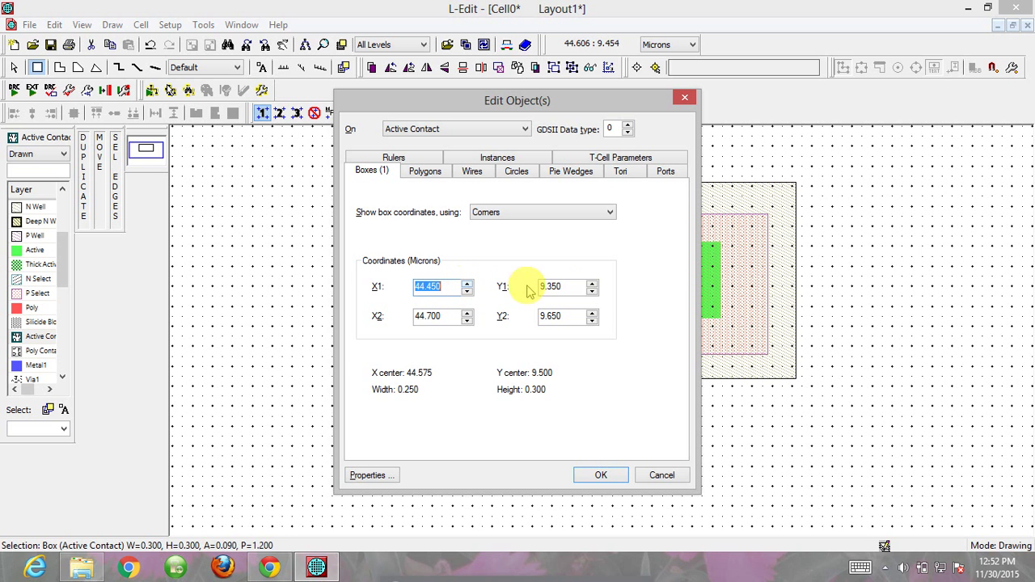
pyautogui.click(591, 291)
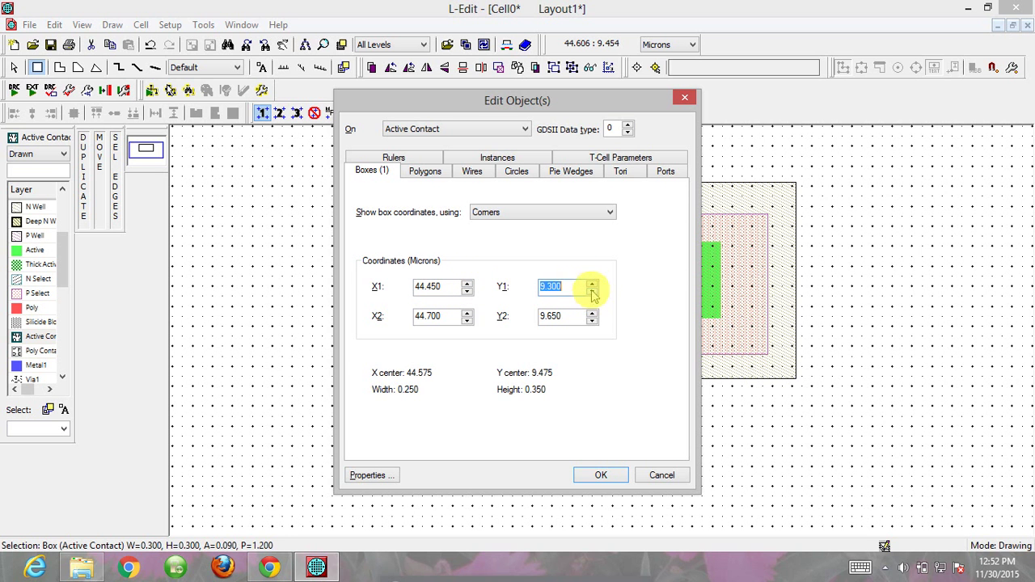
pyautogui.click(591, 283)
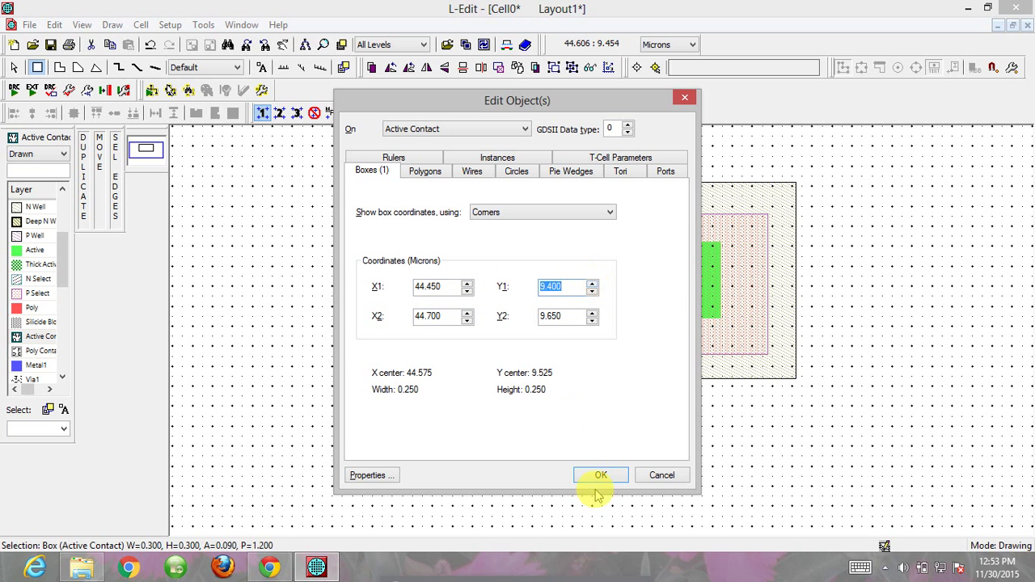
pyautogui.click(602, 475)
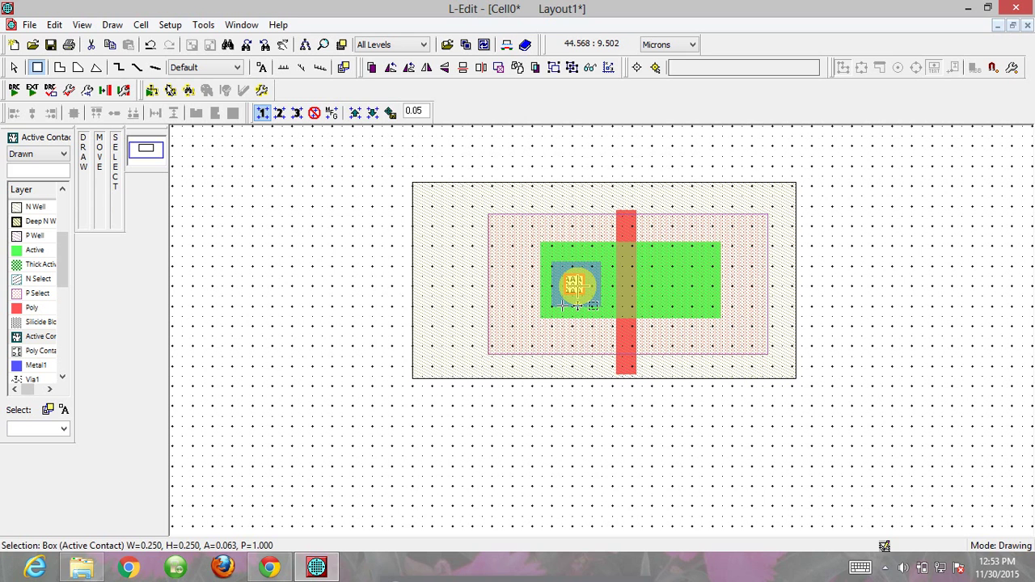
pyautogui.moveTo(298, 294)
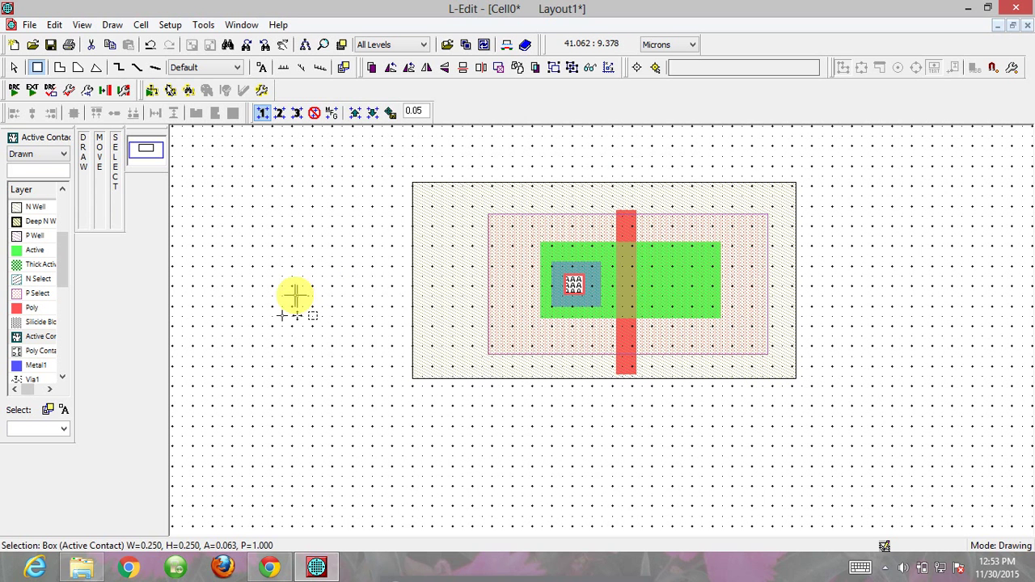
pyautogui.moveTo(12, 91)
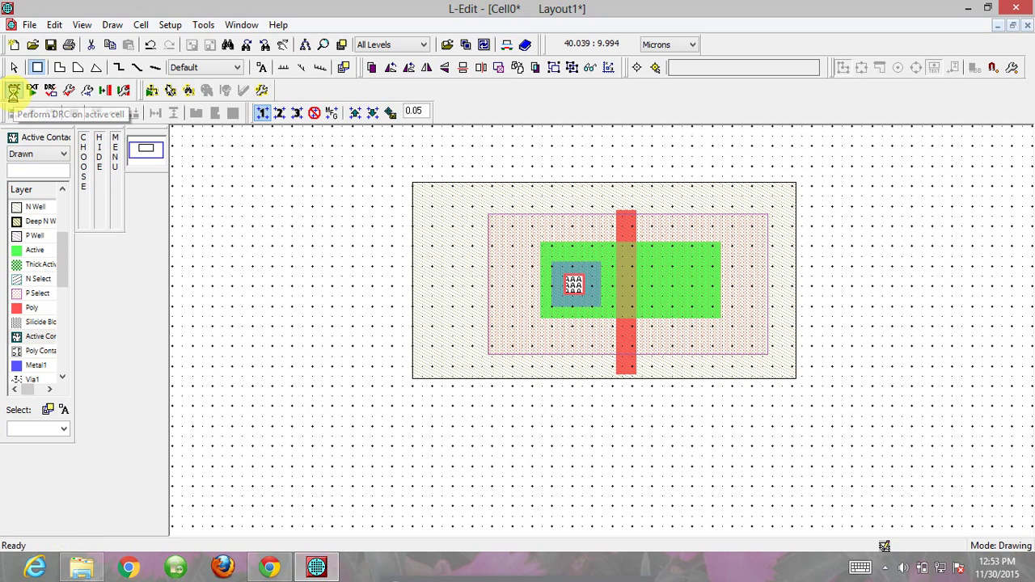
# - Copy the Metal1-and-contact square to the right side of the Poly gate
pyautogui.click(12, 91)
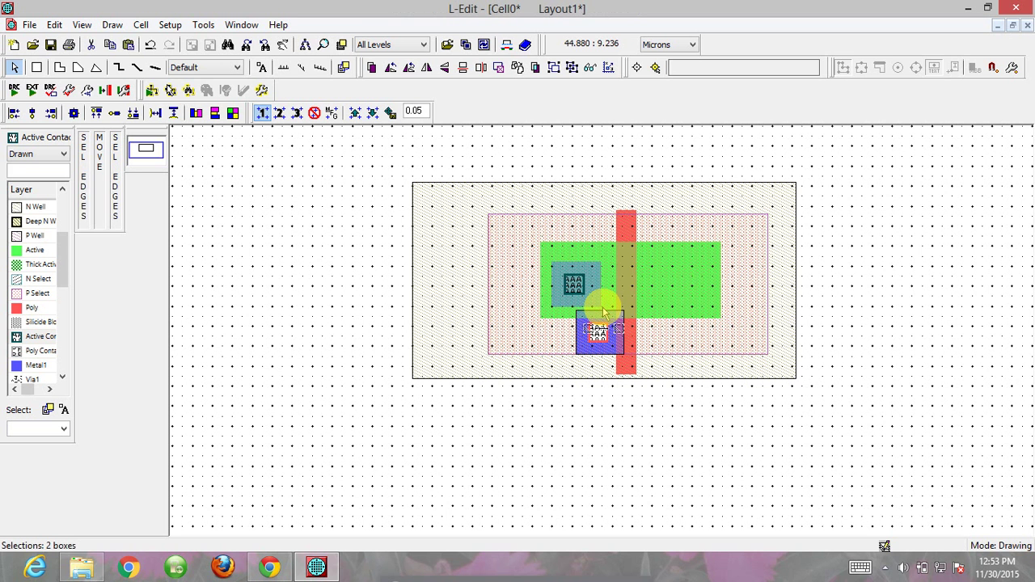
pyautogui.moveTo(602, 311); pyautogui.dragTo(611, 327)
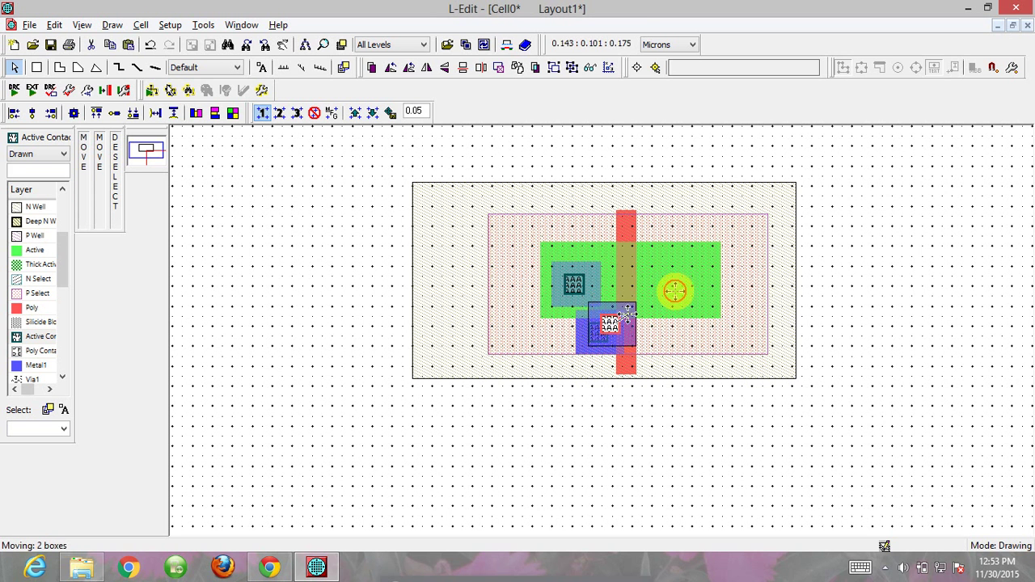
pyautogui.moveTo(611, 324); pyautogui.dragTo(676, 278)
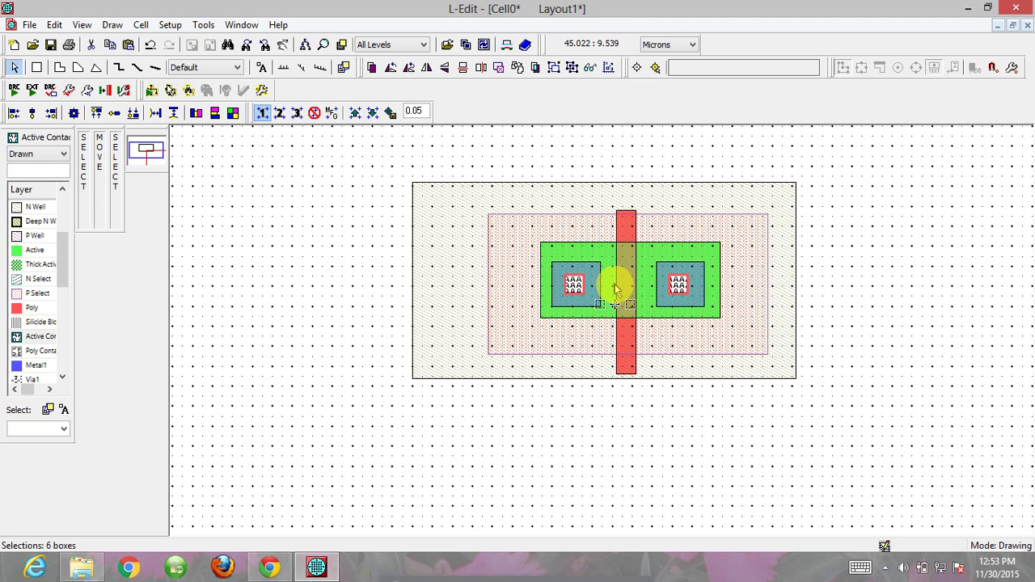
# - Duplicate the transistor's Active, Poly and contacts and place the copy below the N Well
pyautogui.click(139, 24)
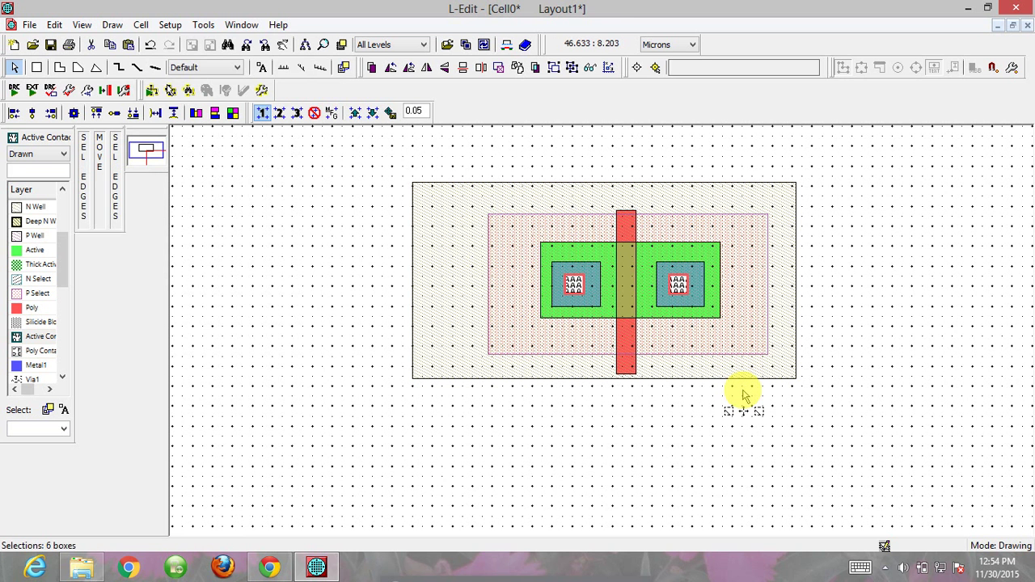
pyautogui.moveTo(743, 397); pyautogui.dragTo(598, 364)
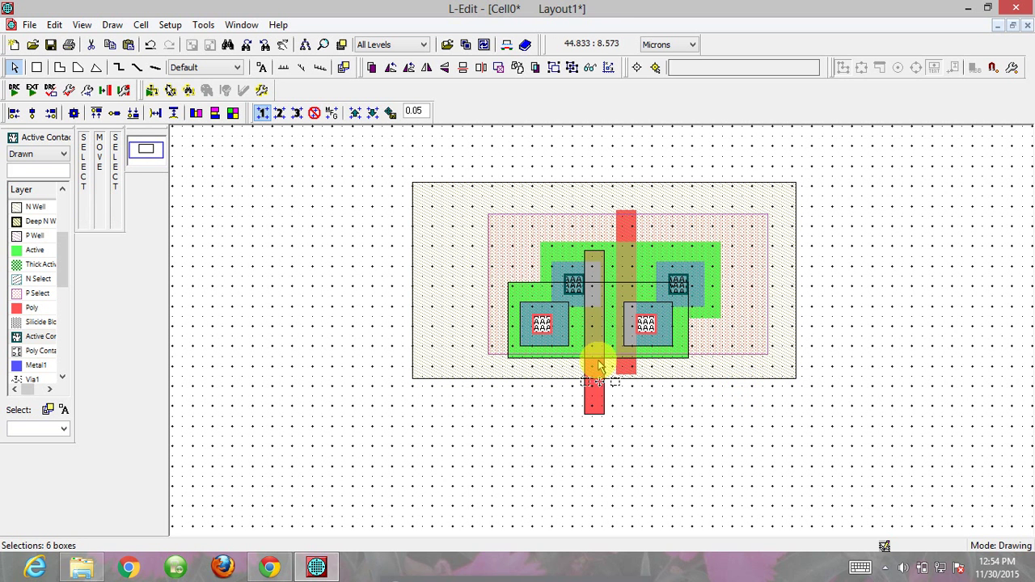
pyautogui.moveTo(595, 359); pyautogui.dragTo(623, 521)
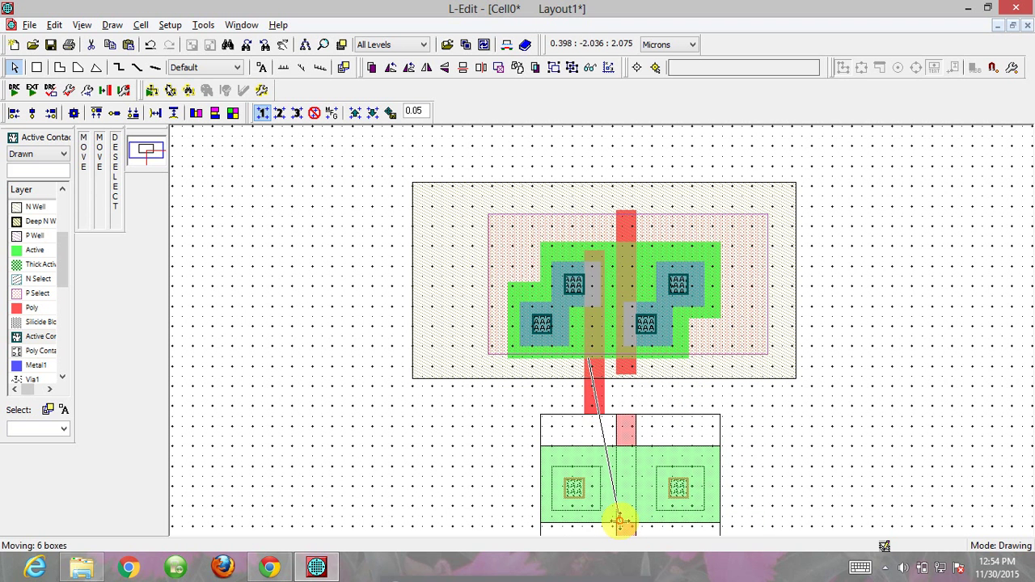
pyautogui.moveTo(621, 520); pyautogui.dragTo(625, 547)
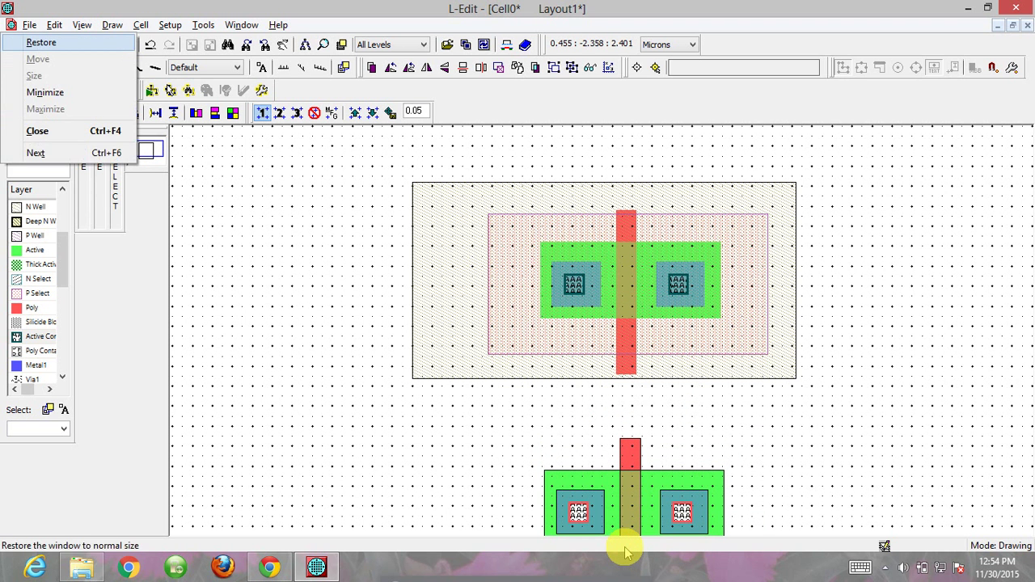
pyautogui.moveTo(288, 424)
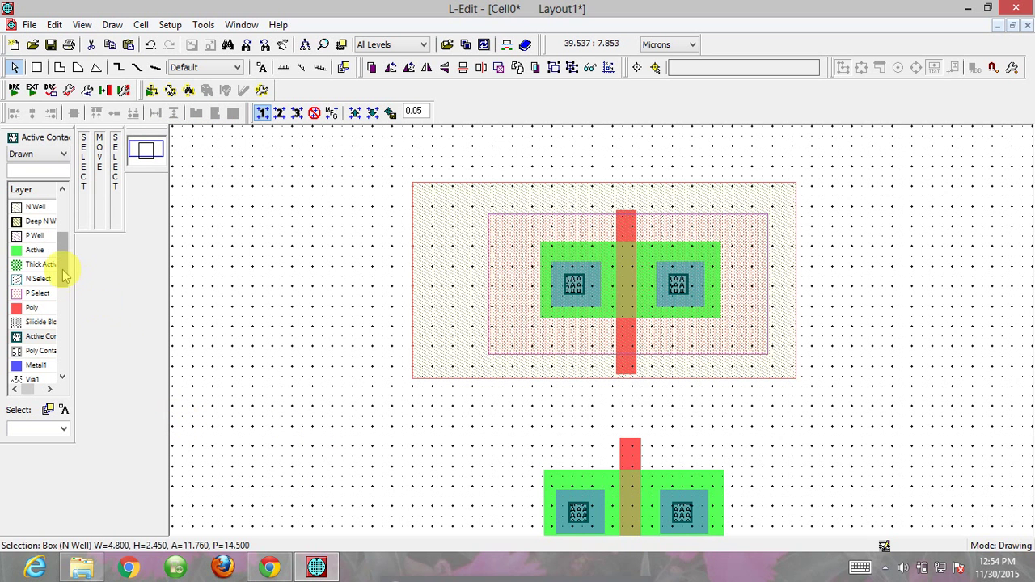
# - Switch to drawing on the N Select layer for the lower transistor
pyautogui.scroll(-3)
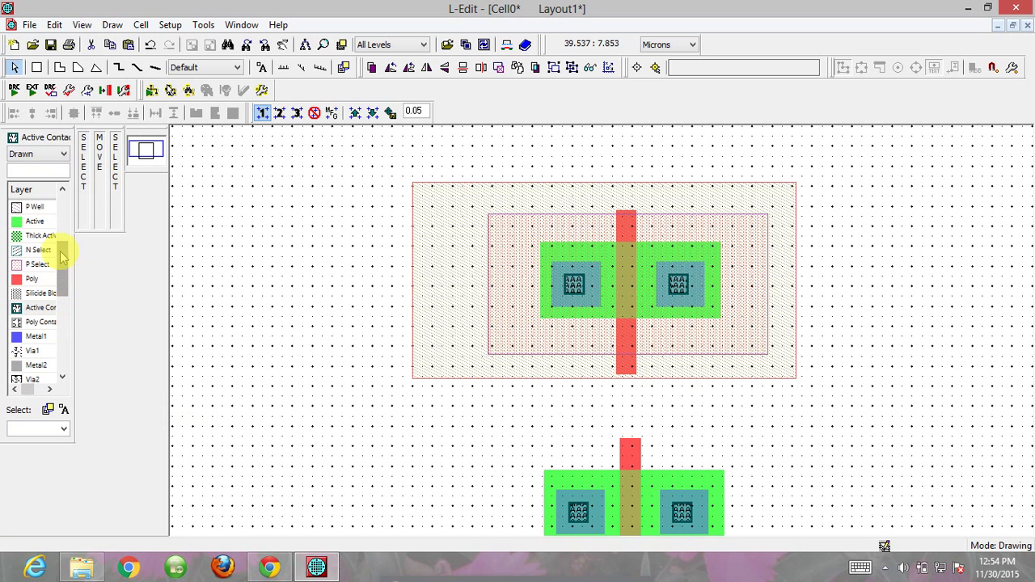
pyautogui.click(39, 249)
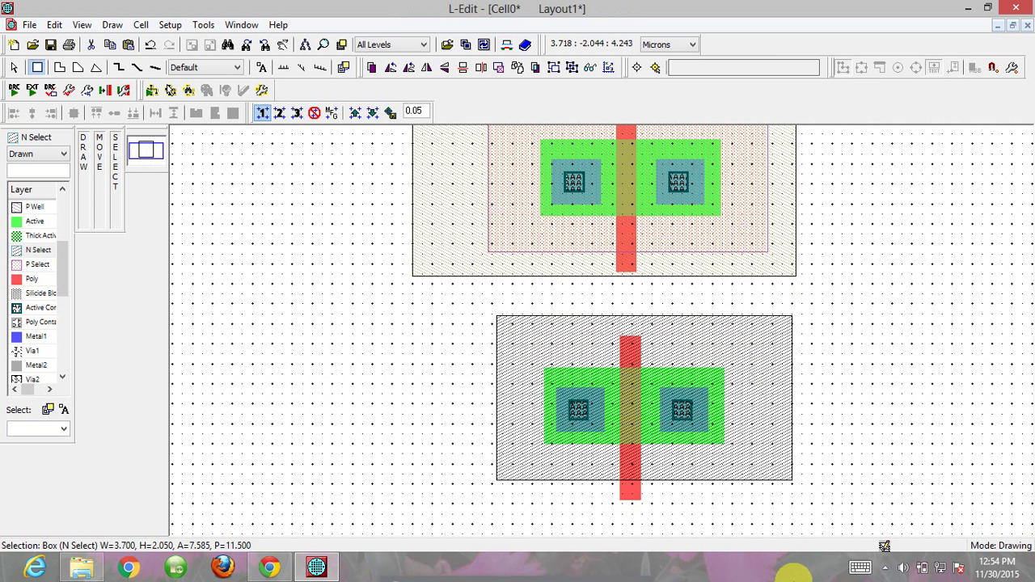
pyautogui.moveTo(666, 485)
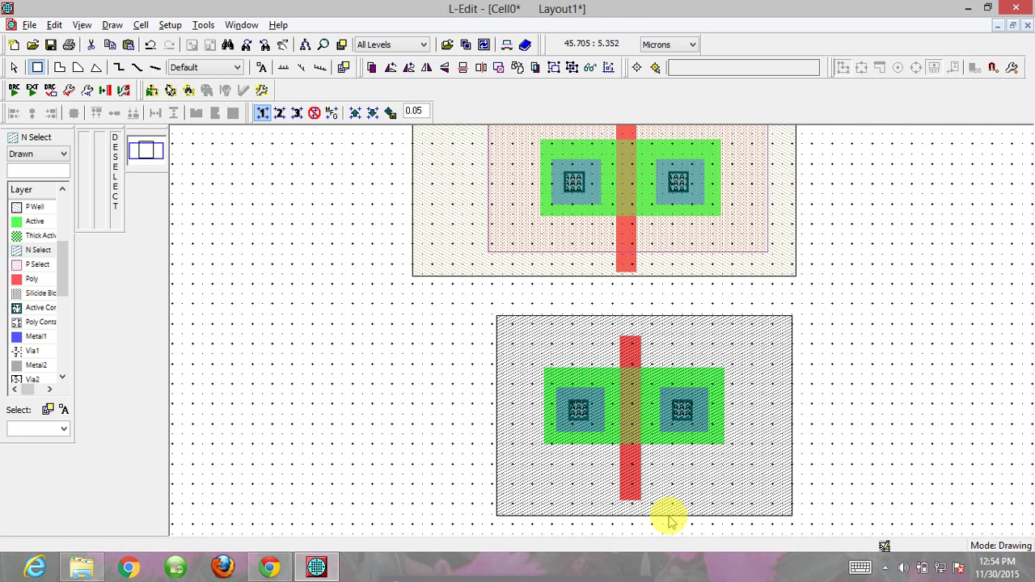
pyautogui.moveTo(105, 181)
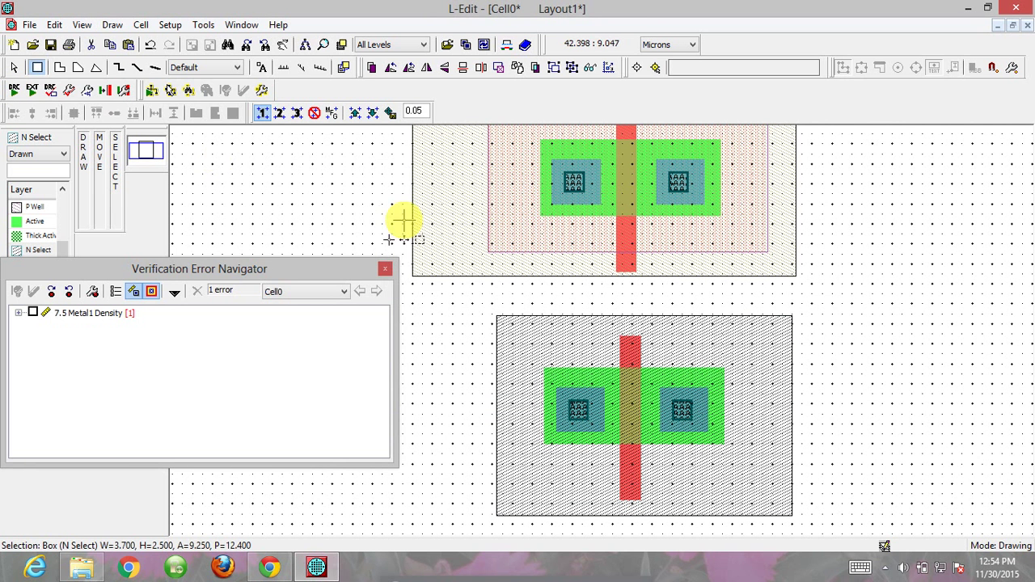
# - Stretch the Metal1 square over the right contact down to link both transistors' right-side contacts
pyautogui.click(385, 268)
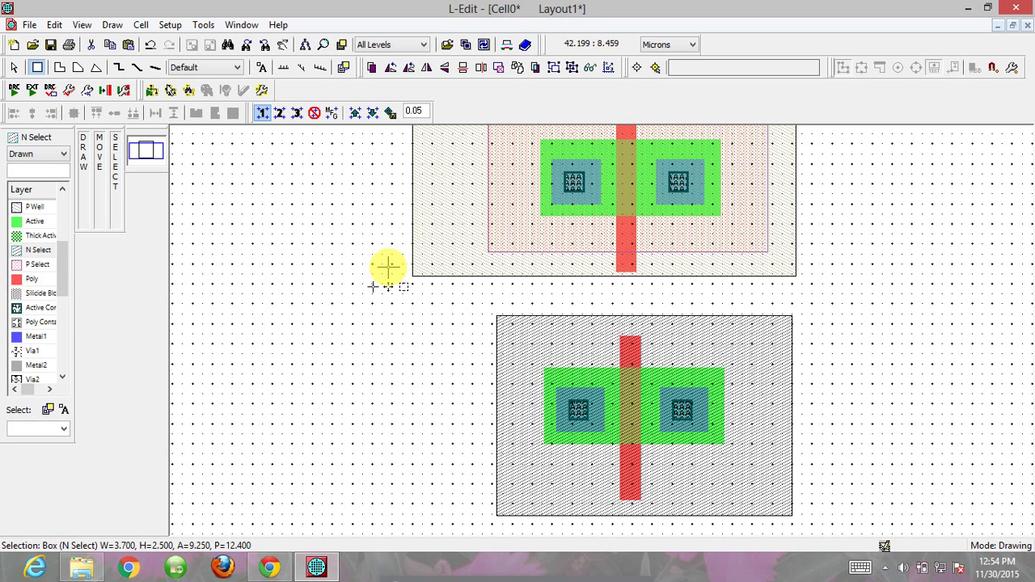
pyautogui.moveTo(629, 257)
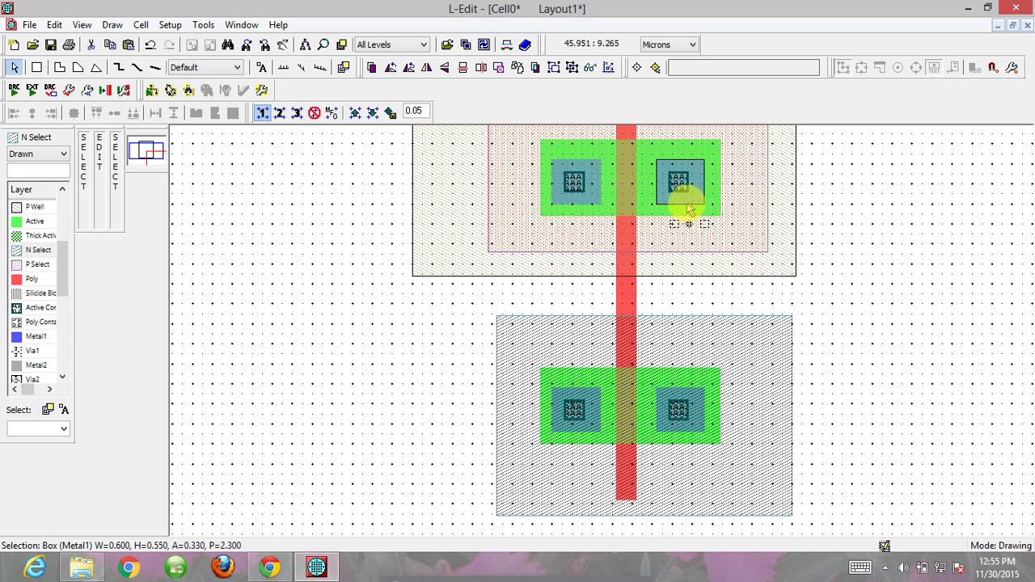
pyautogui.click(683, 180)
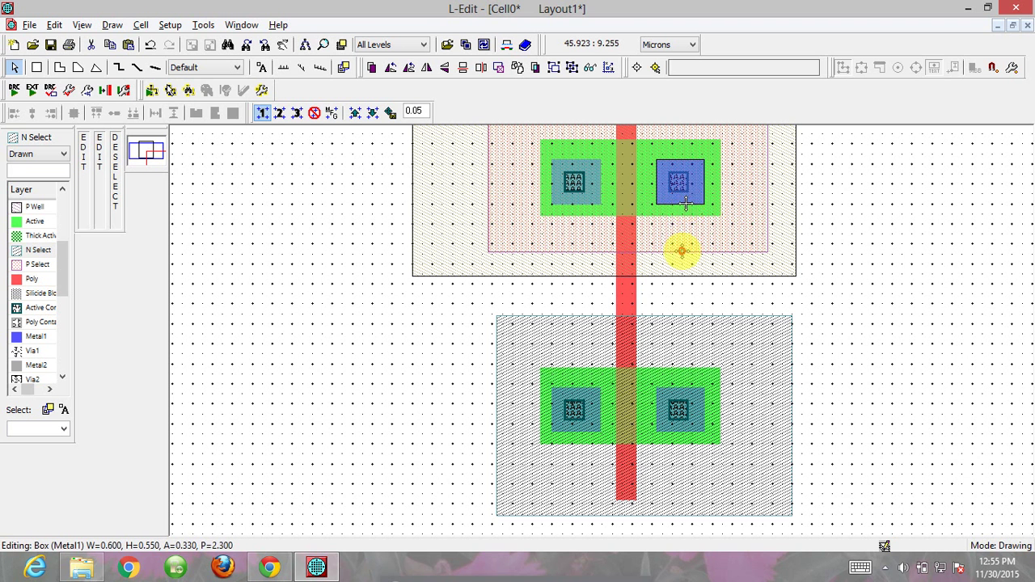
pyautogui.moveTo(683, 182); pyautogui.dragTo(683, 353)
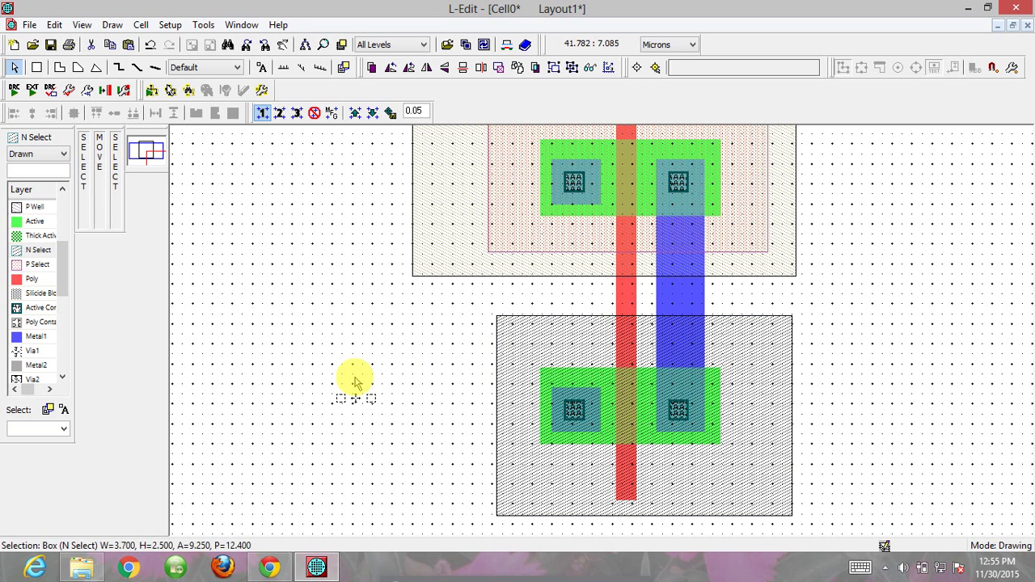
pyautogui.moveTo(121, 170)
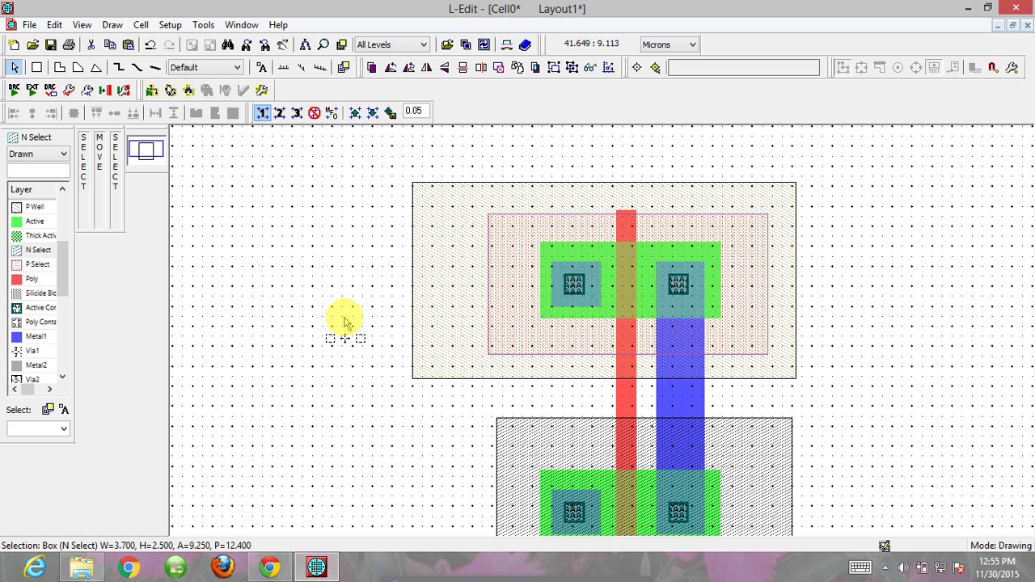
pyautogui.moveTo(414, 253)
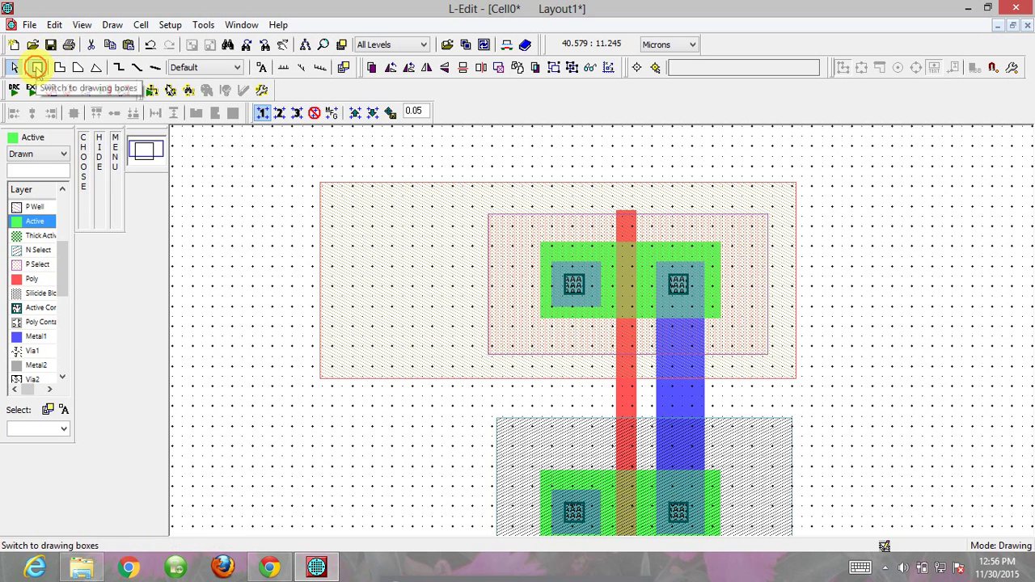
# - Draw an Active well-tap box wrapped in an N Select box inside the widened well, then run DRC
pyautogui.moveTo(352, 228); pyautogui.dragTo(433, 264)
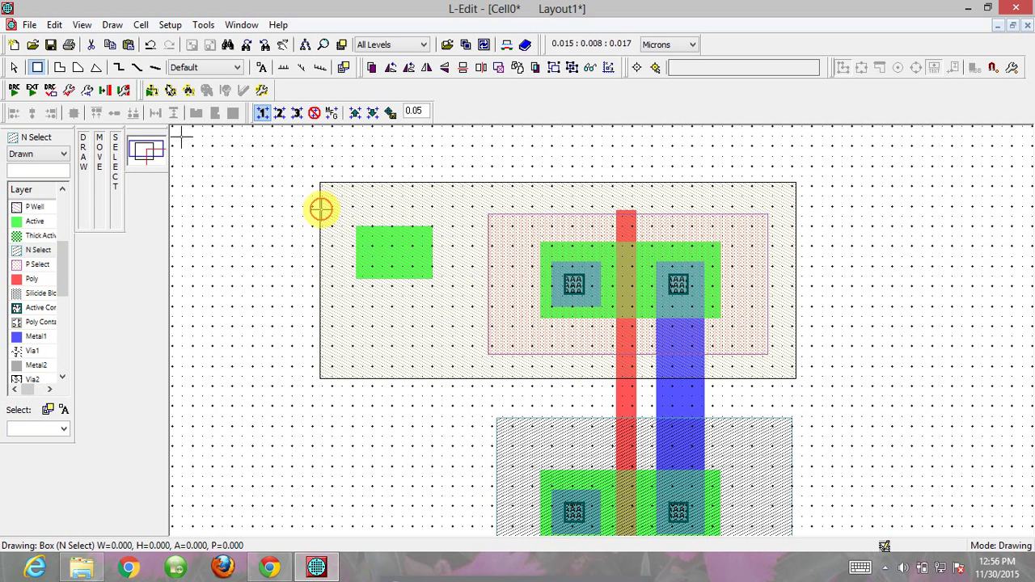
pyautogui.moveTo(322, 209); pyautogui.dragTo(476, 313)
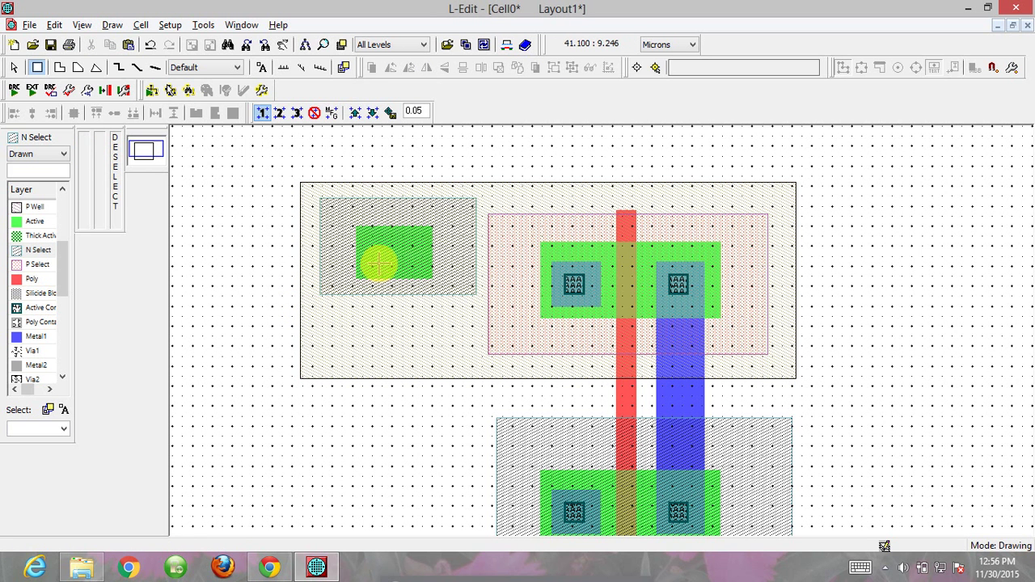
pyautogui.click(13, 68)
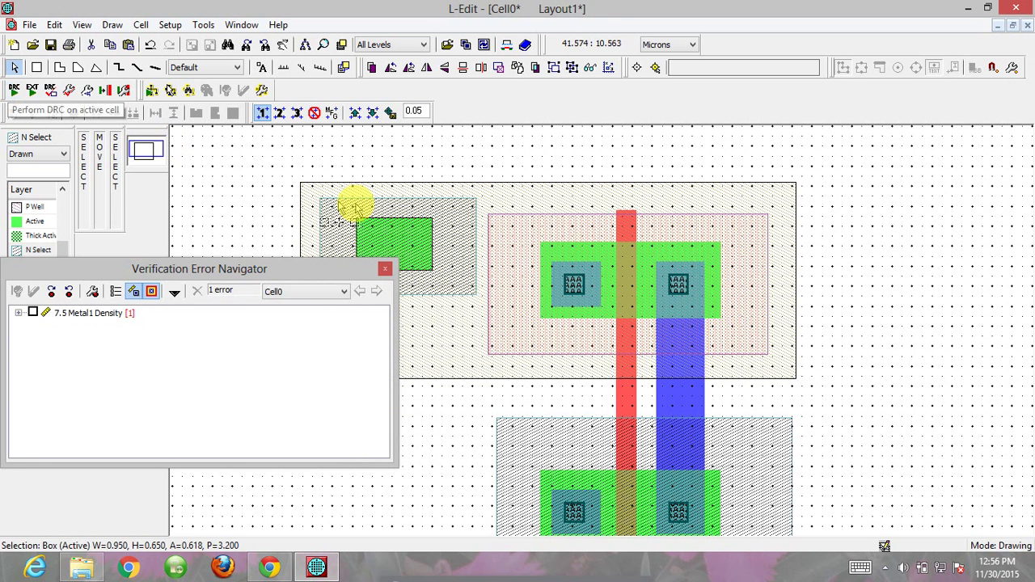
# - Move the Metal1/Active contact square onto the well tap
pyautogui.click(385, 268)
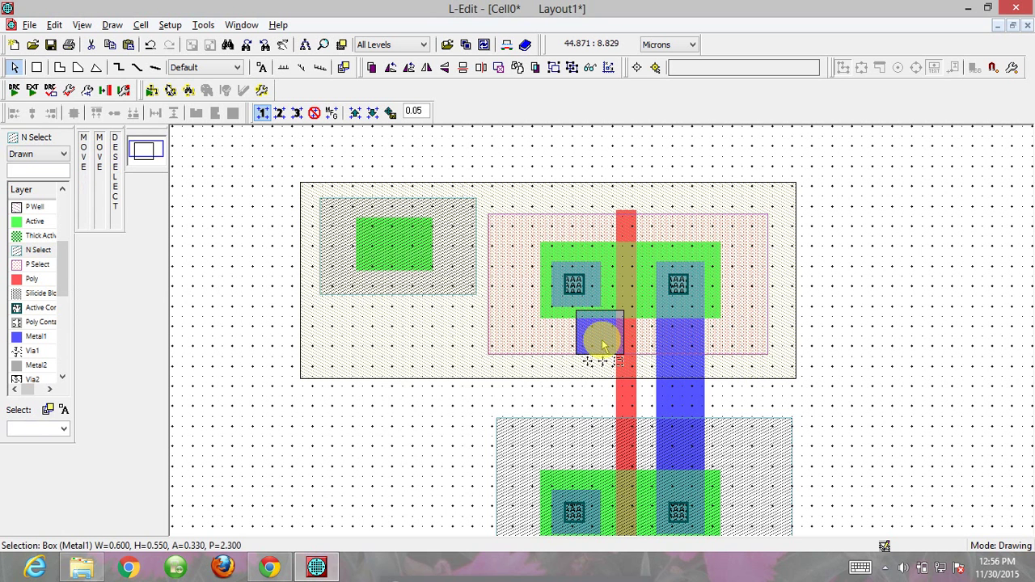
pyautogui.moveTo(602, 339); pyautogui.dragTo(396, 245)
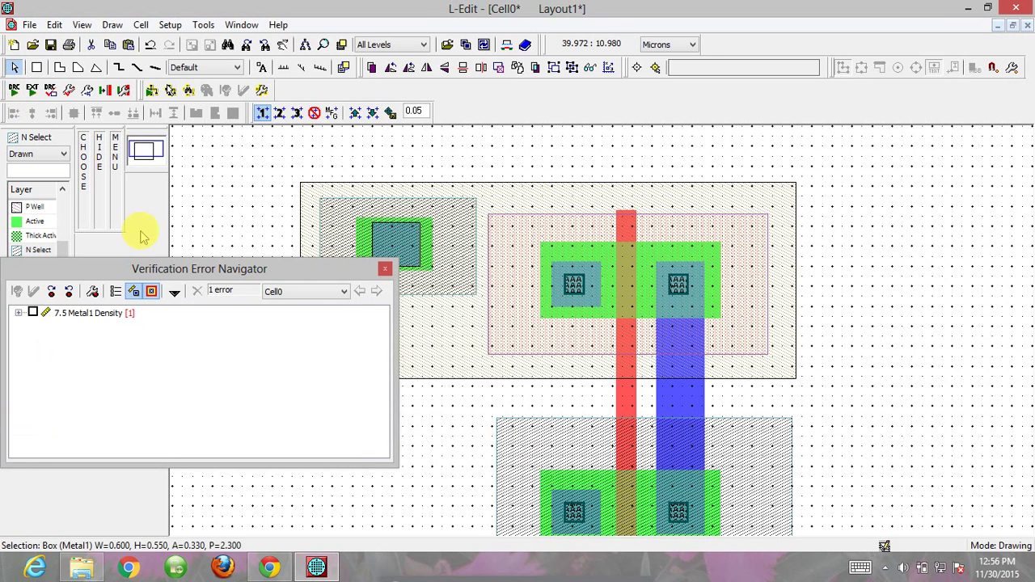
pyautogui.click(385, 269)
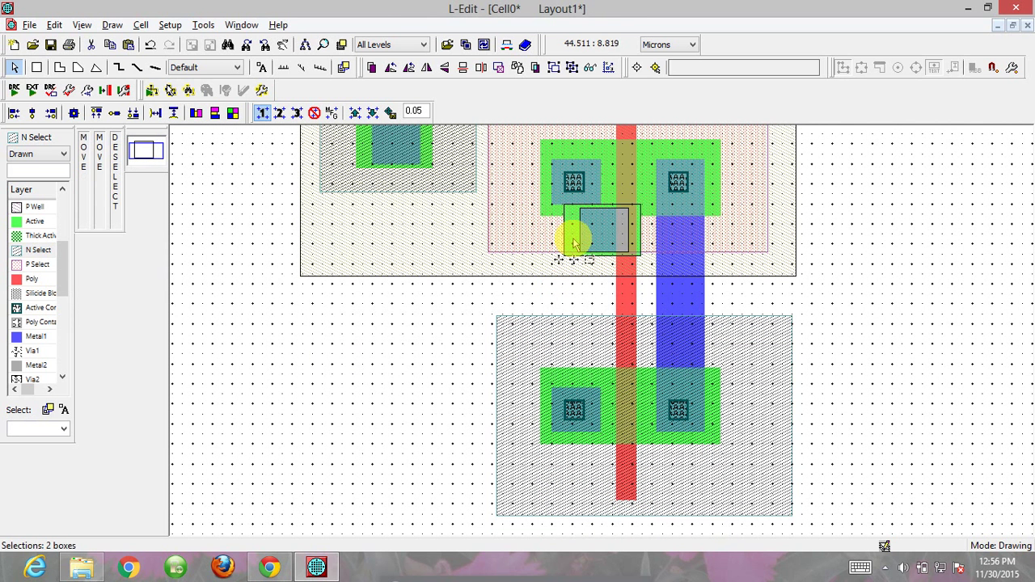
# - Copy the tap beside the NMOS transistor and switch to the P Select layer for its enclosure
pyautogui.moveTo(574, 240); pyautogui.dragTo(375, 412)
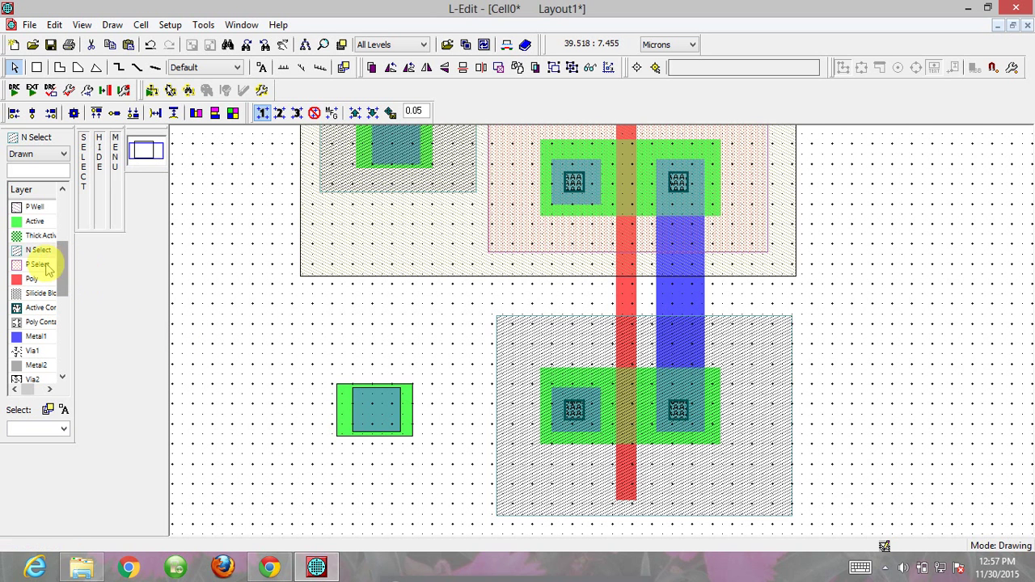
pyautogui.click(38, 265)
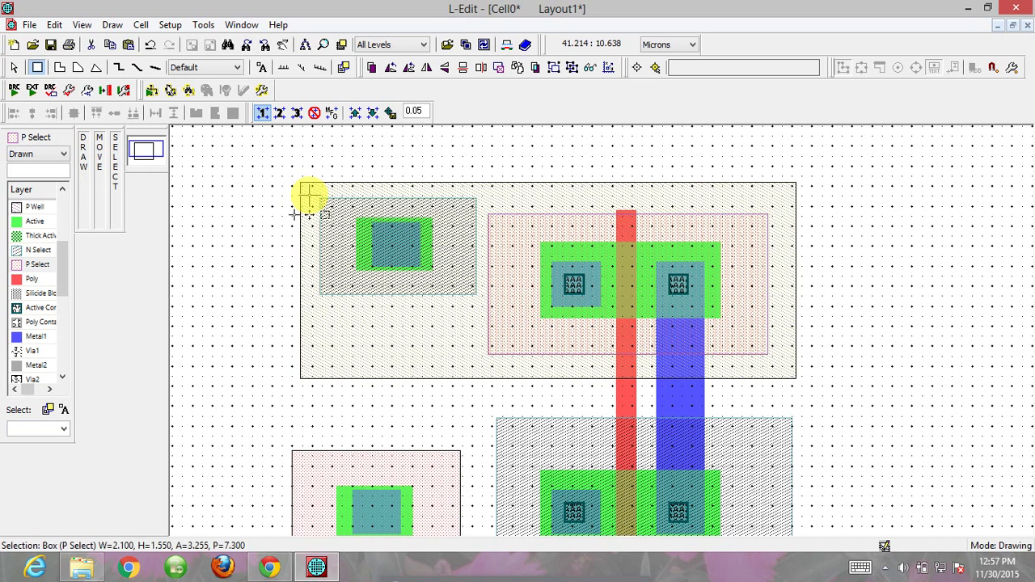
# - Stretch the well tap's metal down to overlap the PMOS source contact
pyautogui.moveTo(310, 194); pyautogui.dragTo(482, 332)
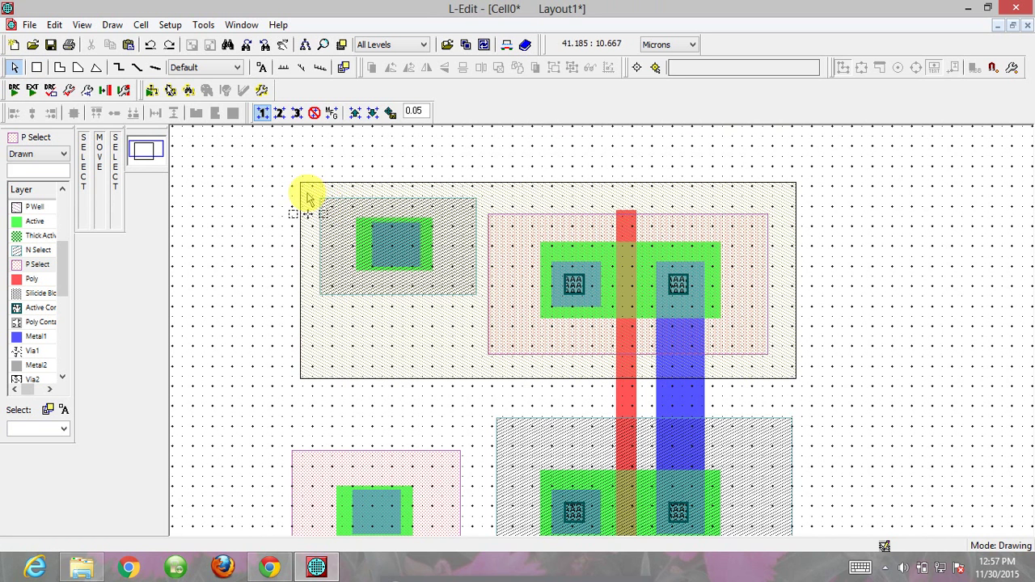
pyautogui.moveTo(307, 197); pyautogui.dragTo(466, 283)
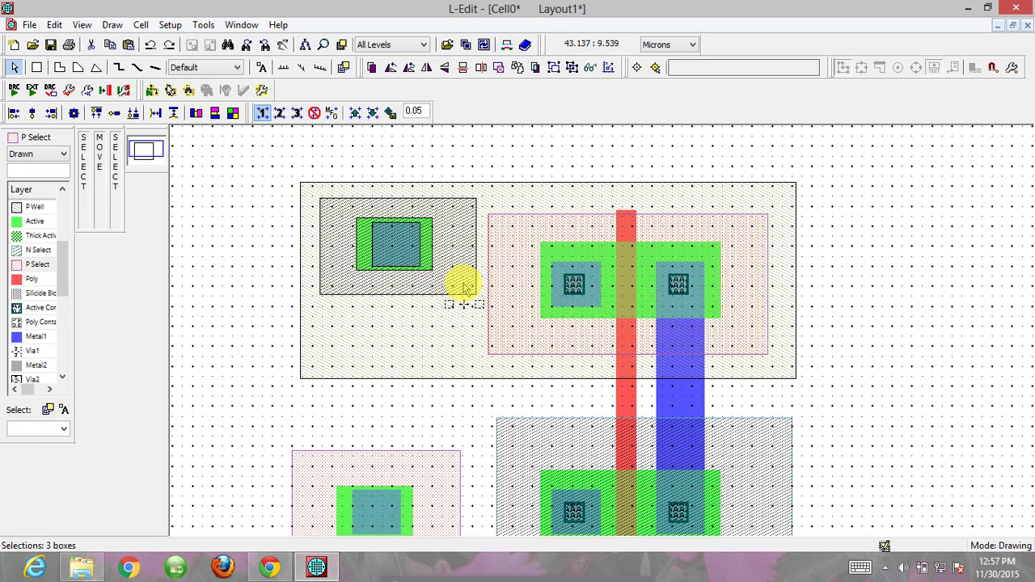
pyautogui.moveTo(466, 283); pyautogui.dragTo(466, 320)
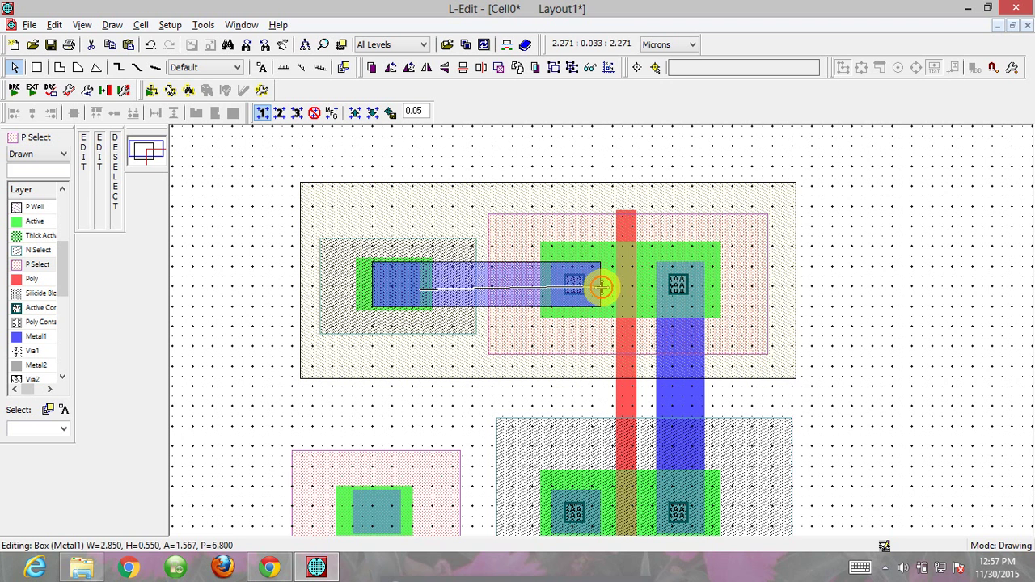
# - Stretch the substrate tap's metal across to overlap the NMOS source contact
pyautogui.click(601, 288)
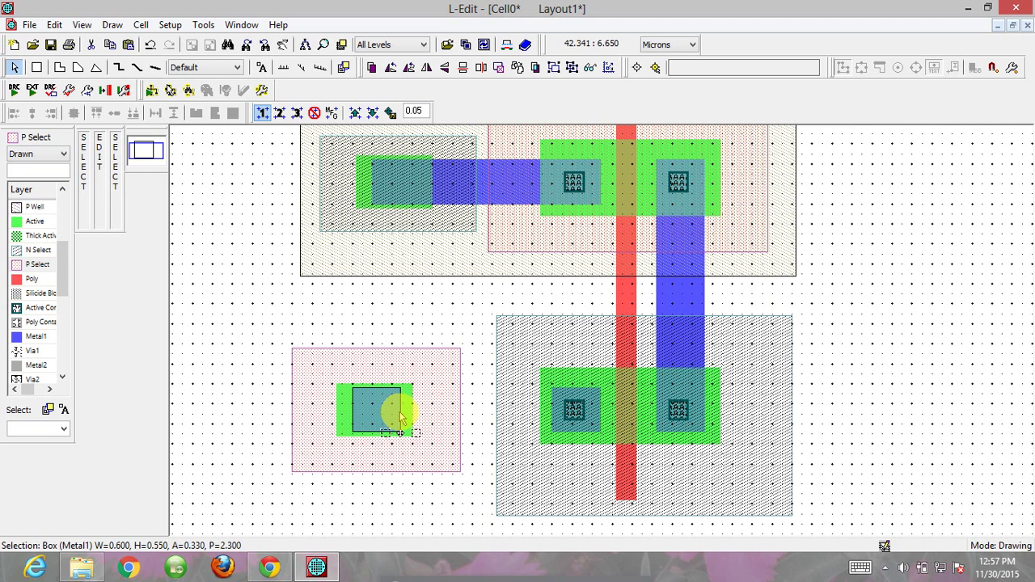
pyautogui.moveTo(396, 412); pyautogui.dragTo(601, 413)
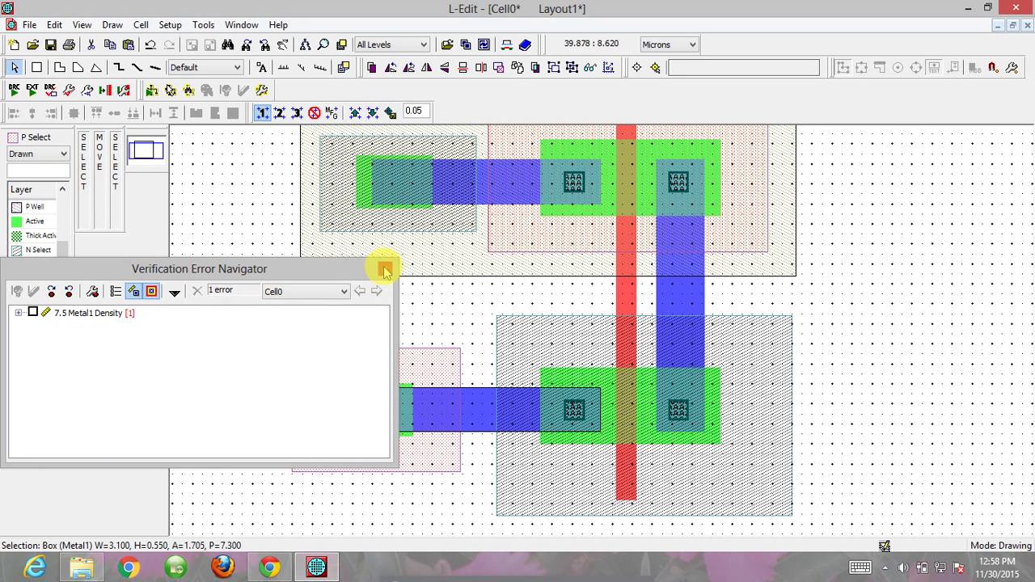
# - Add a Metal1 port named Vdd on the well tap's metal with adjusted text size
pyautogui.click(198, 291)
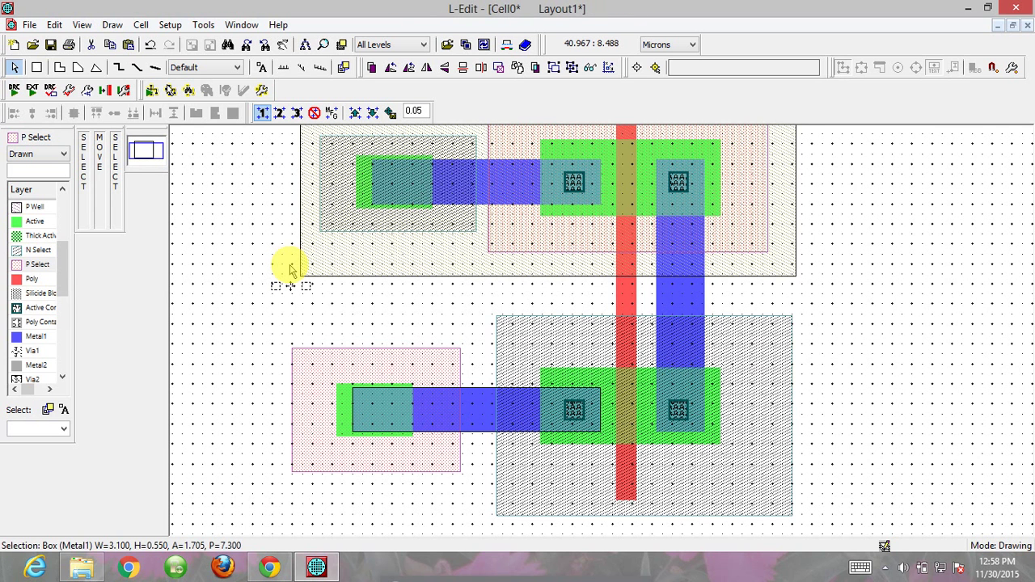
pyautogui.scroll(-3)
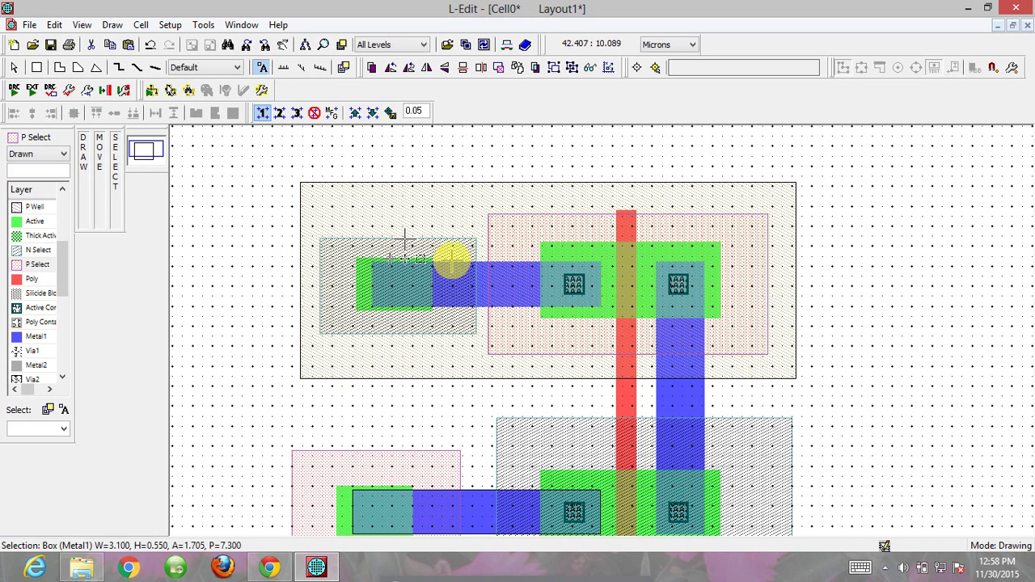
pyautogui.moveTo(396, 284)
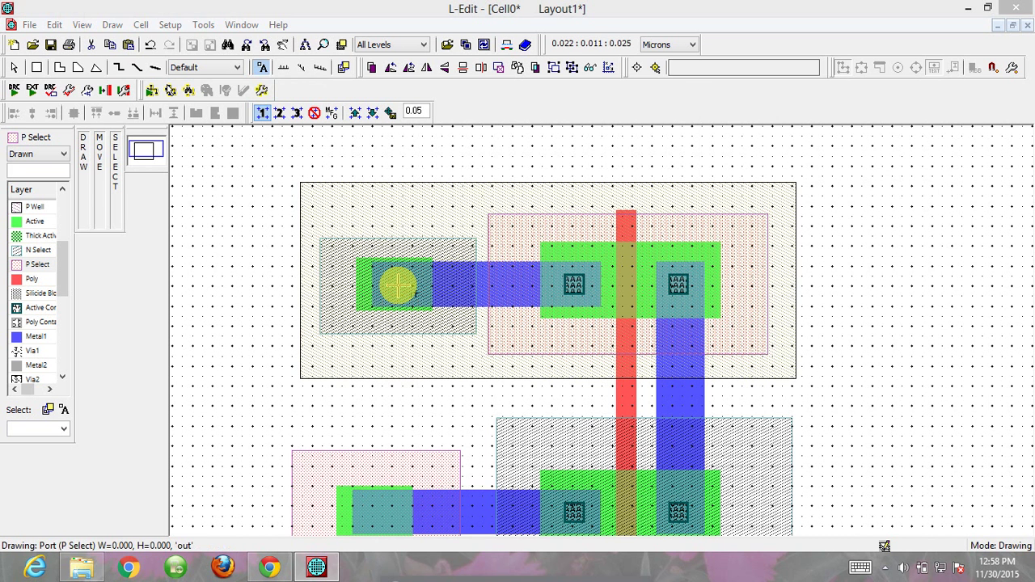
pyautogui.click(521, 130)
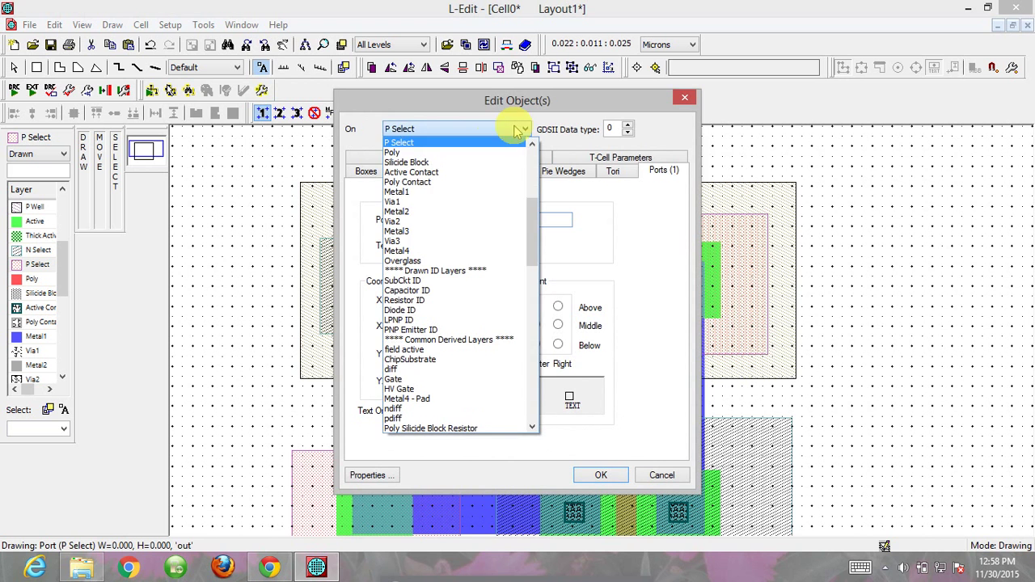
pyautogui.click(396, 191)
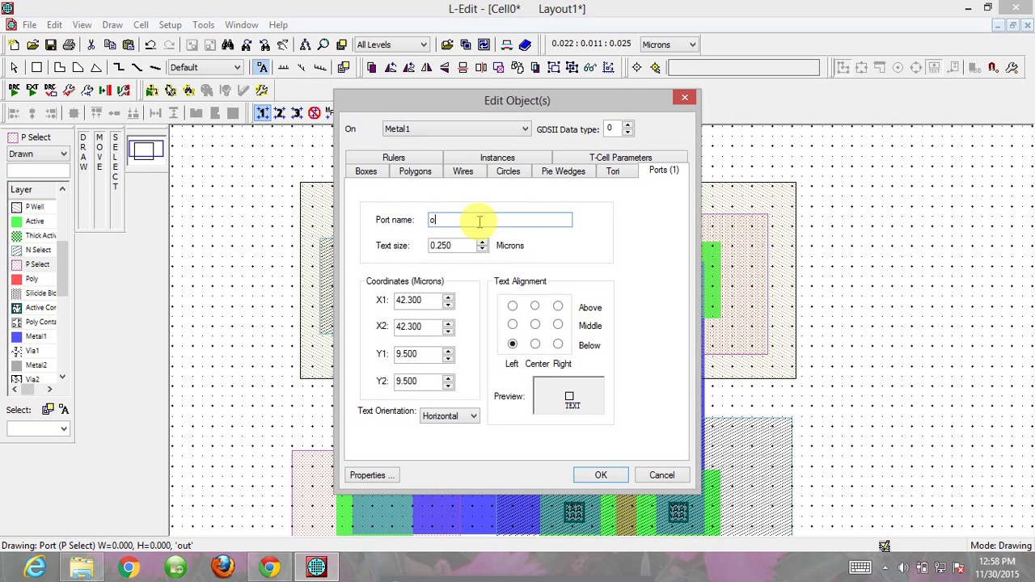
pyautogui.write('Vdd')
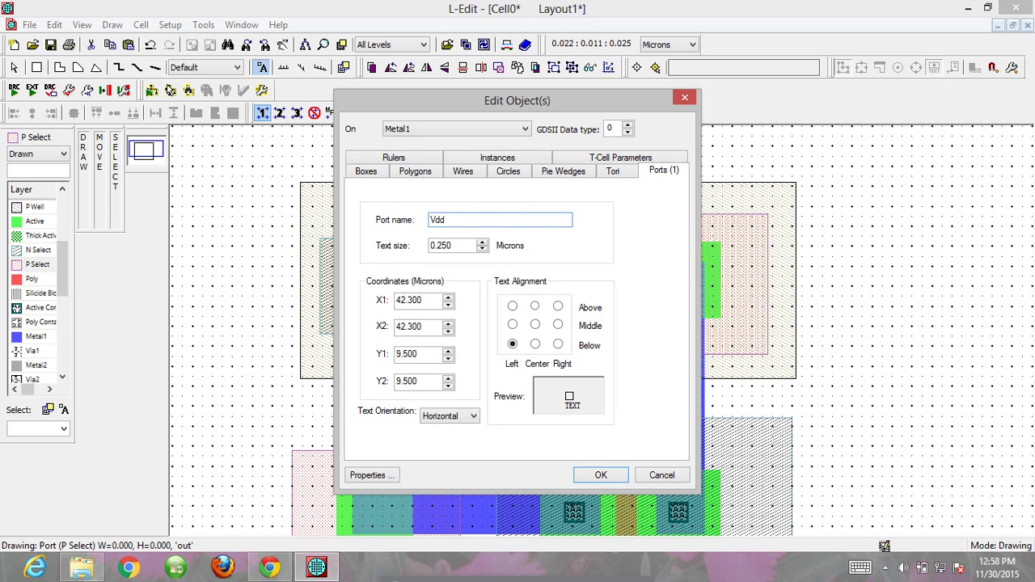
pyautogui.click(482, 242)
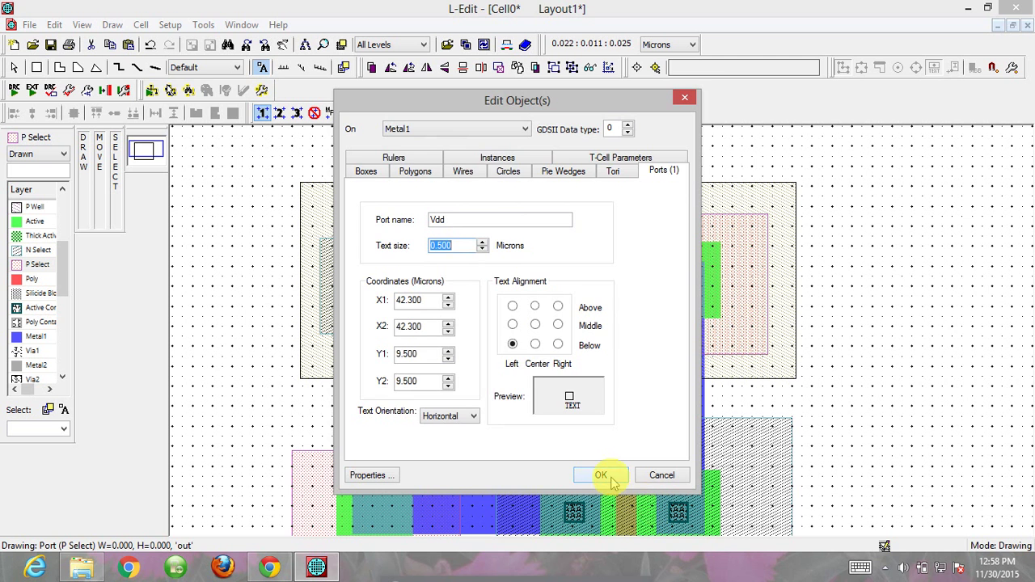
pyautogui.click(602, 476)
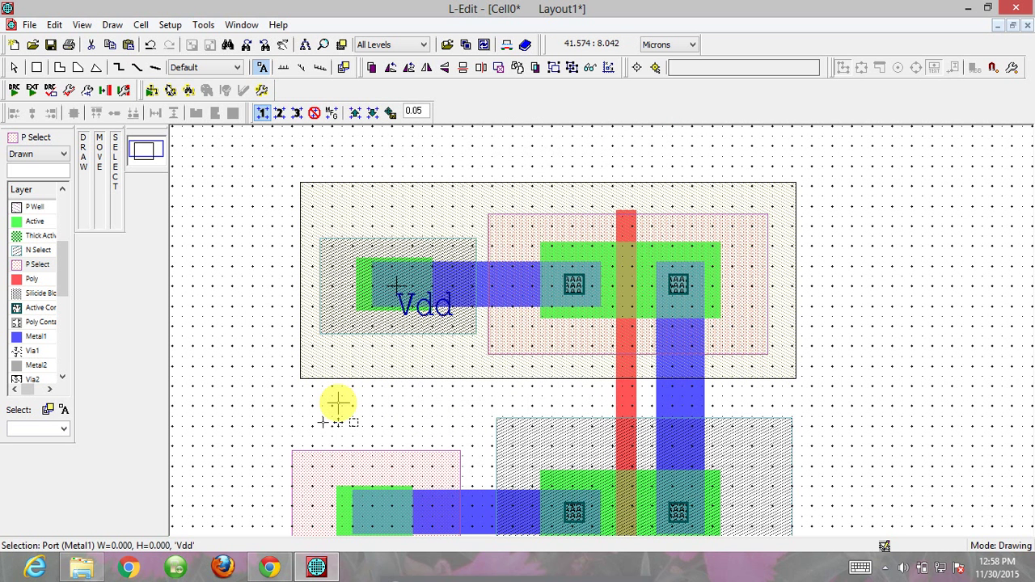
pyautogui.moveTo(628, 404)
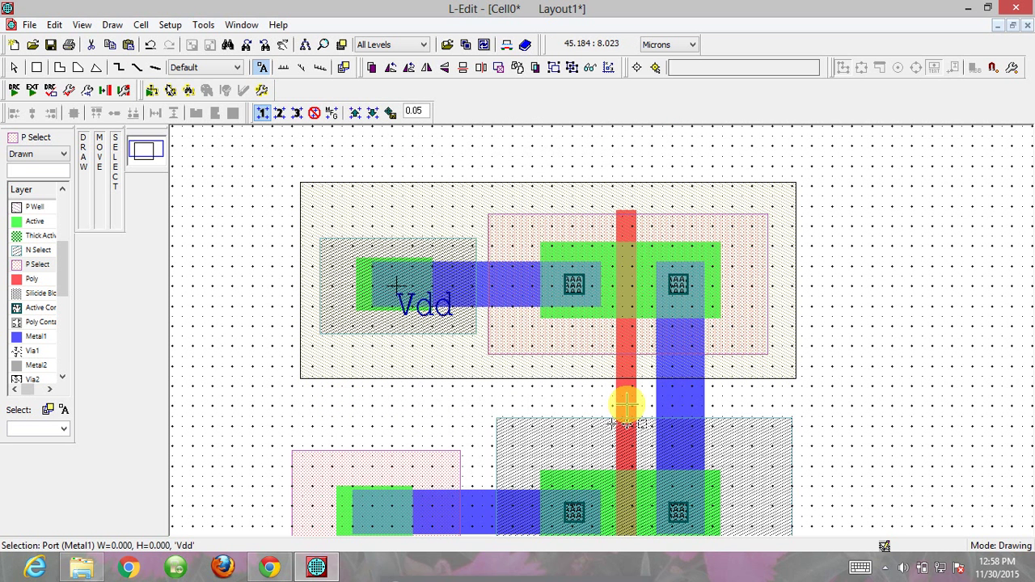
# - Add an IN port on the poly gate and an OUT port on the output metal
pyautogui.doubleClick(627, 404)
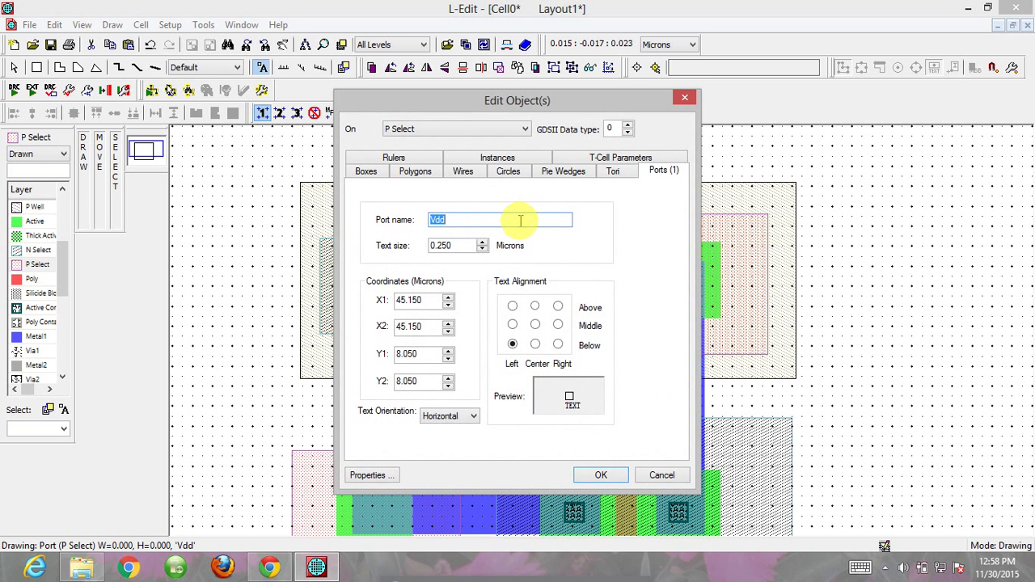
pyautogui.write('IN')
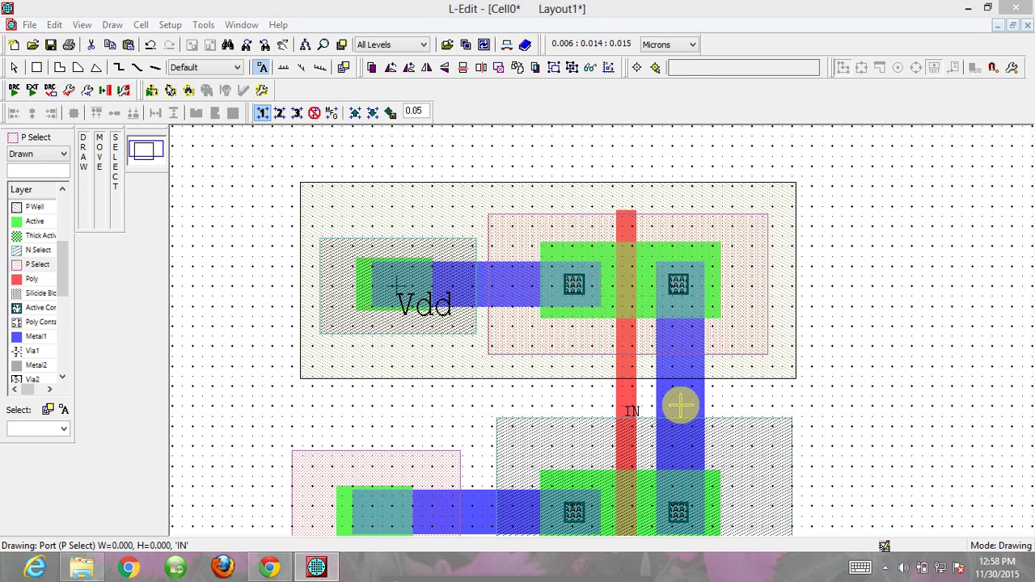
pyautogui.doubleClick(679, 405)
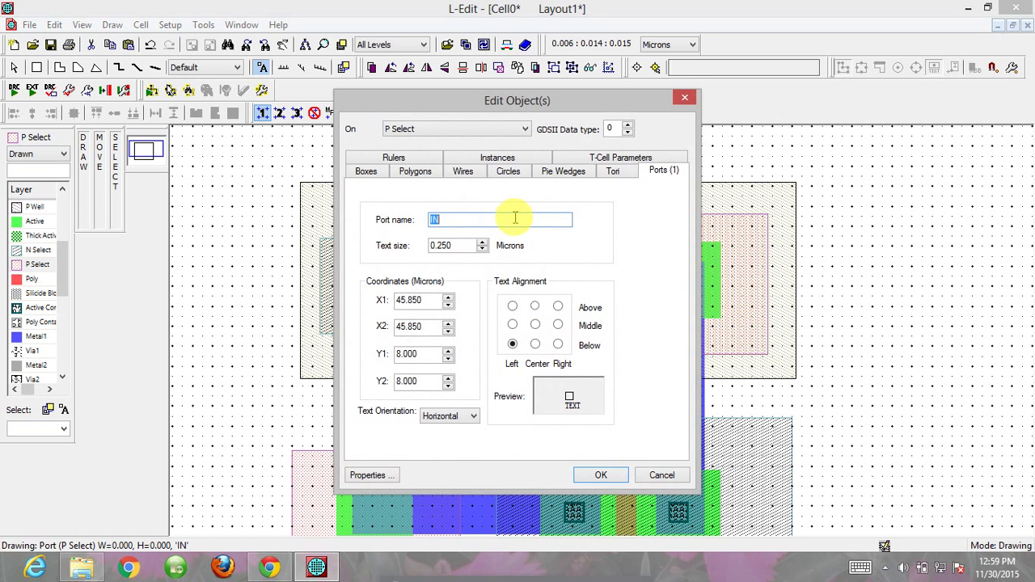
pyautogui.write('OU')
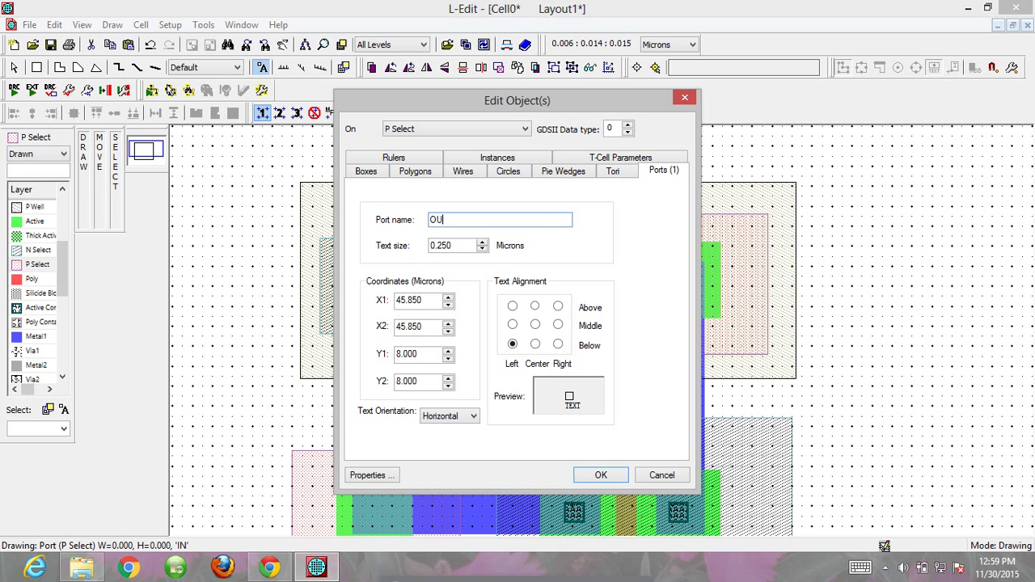
pyautogui.write('T')
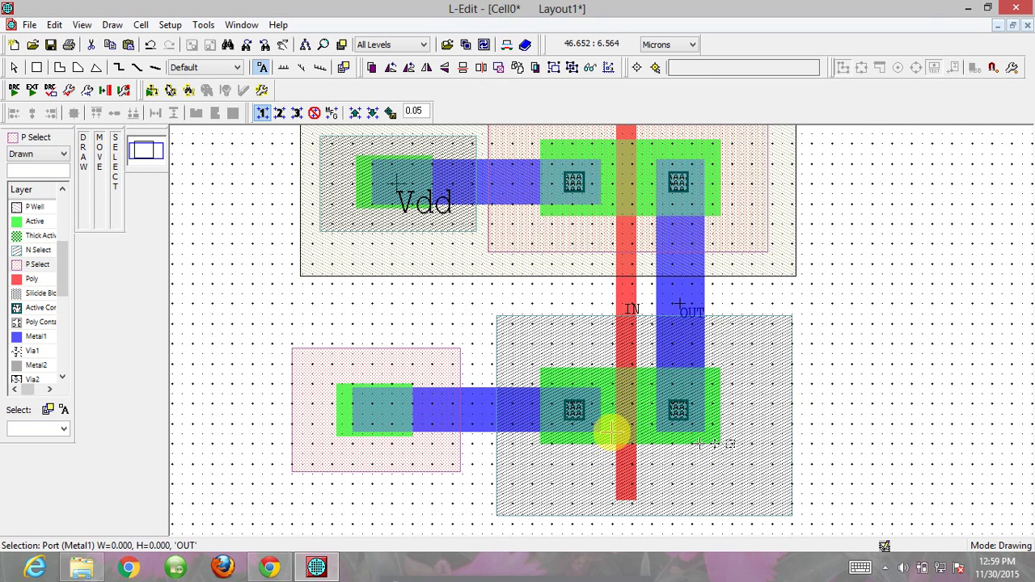
# - Rename the lower transistor's port to GND in Edit Object(s) and confirm
pyautogui.doubleClick(614, 434)
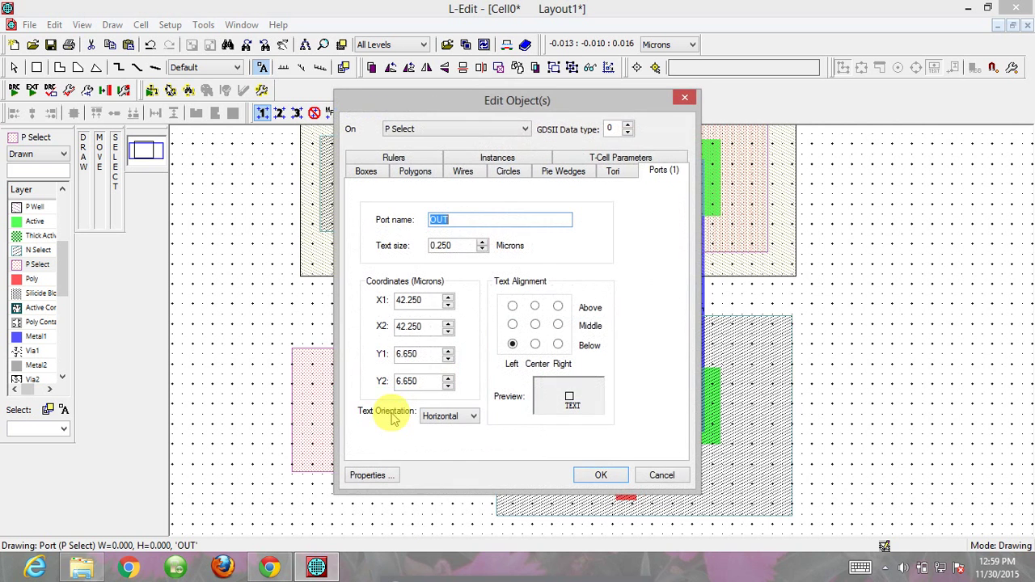
pyautogui.moveTo(515, 223)
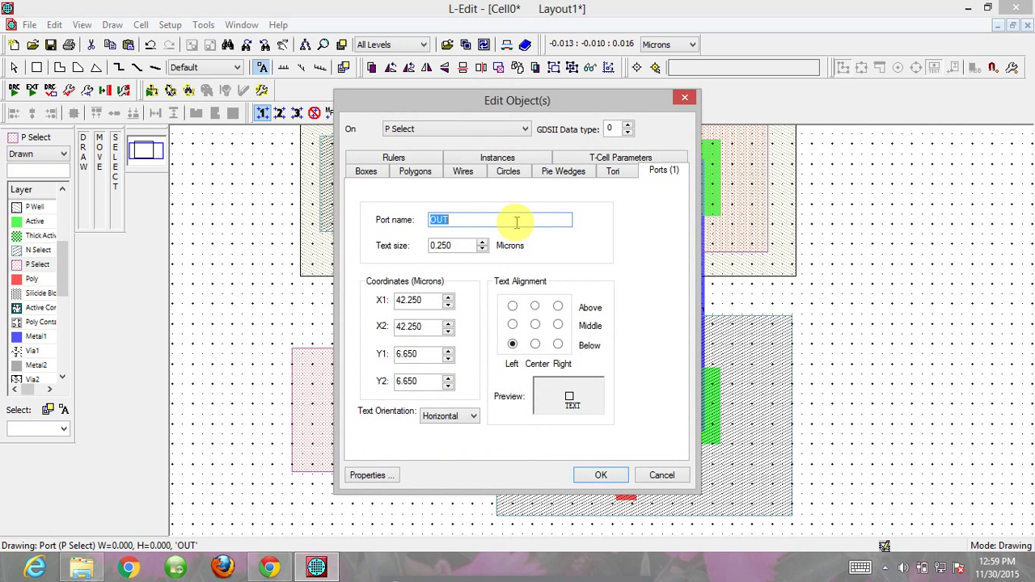
pyautogui.write('GND')
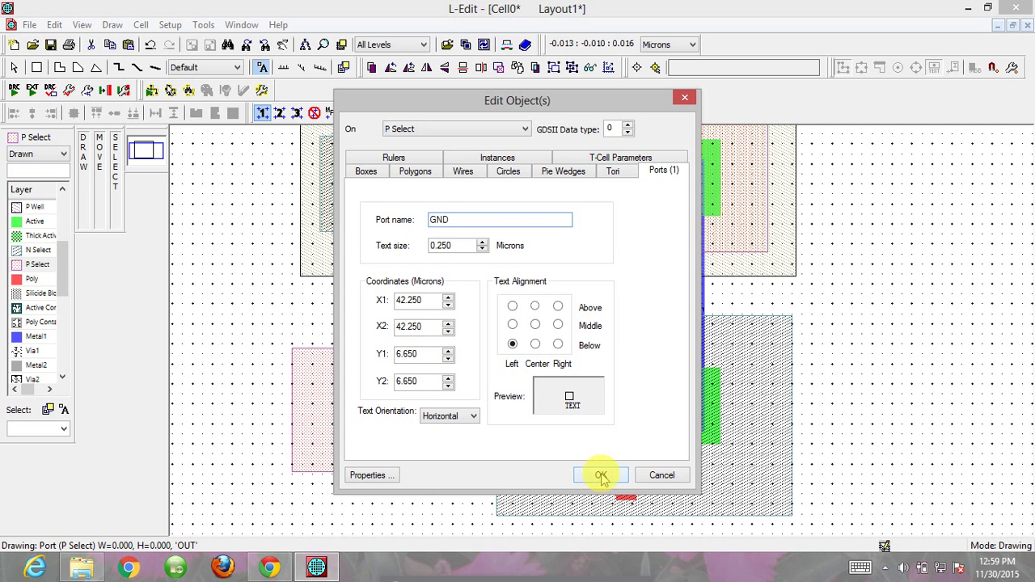
pyautogui.click(456, 130)
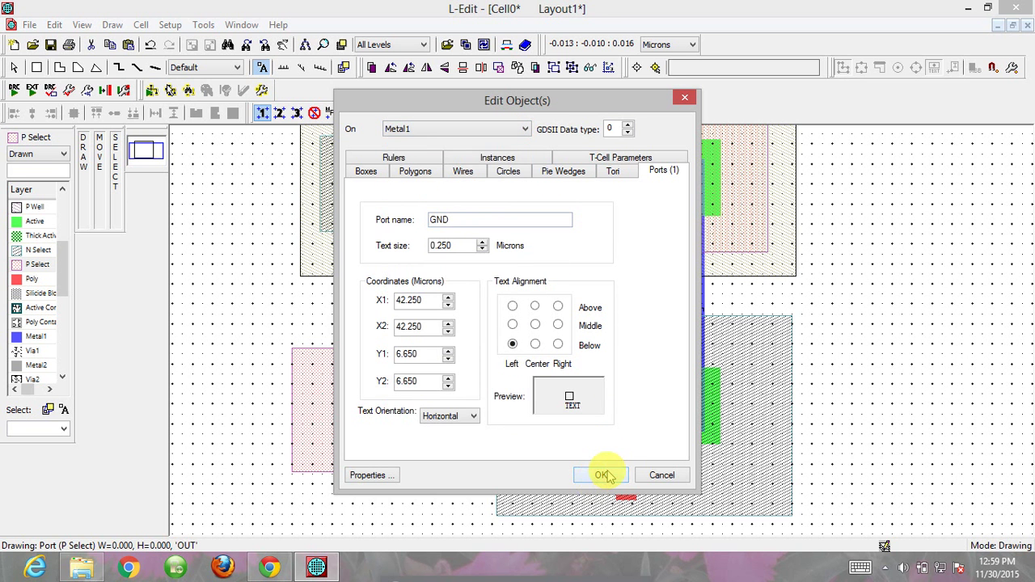
pyautogui.click(601, 475)
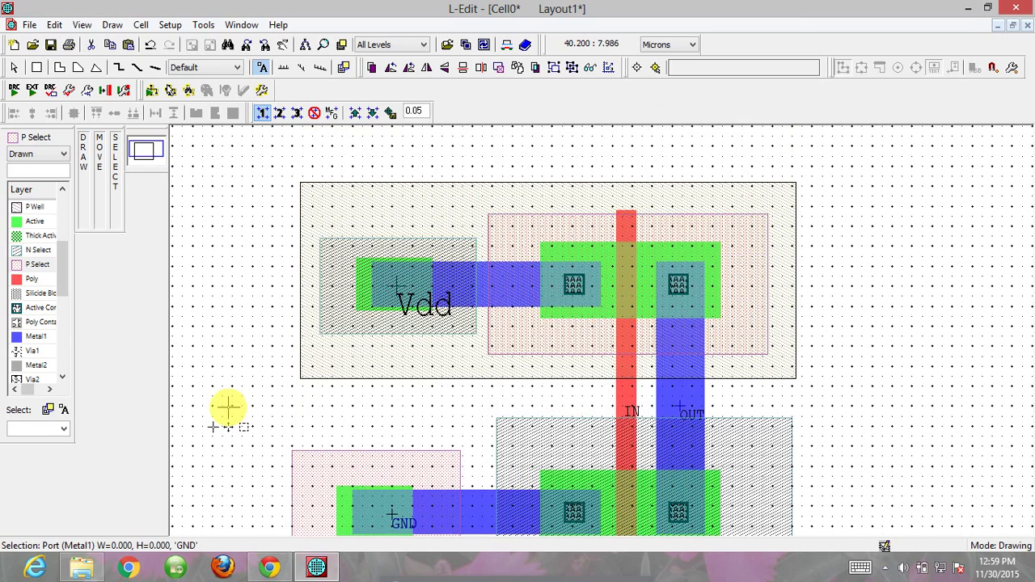
# - Zoom out until the full inverter layout is visible
pyautogui.scroll(-3)
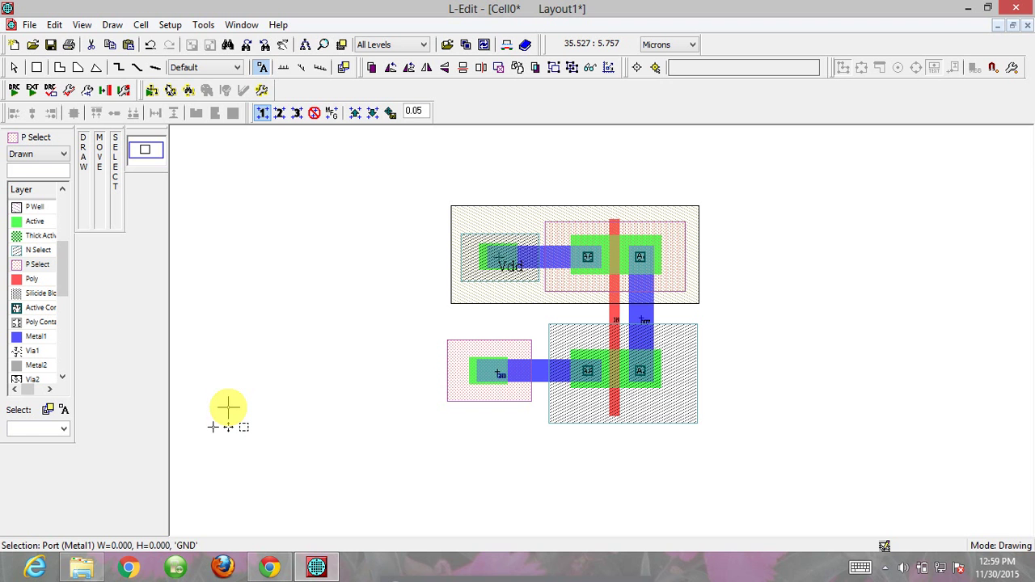
pyautogui.moveTo(142, 176)
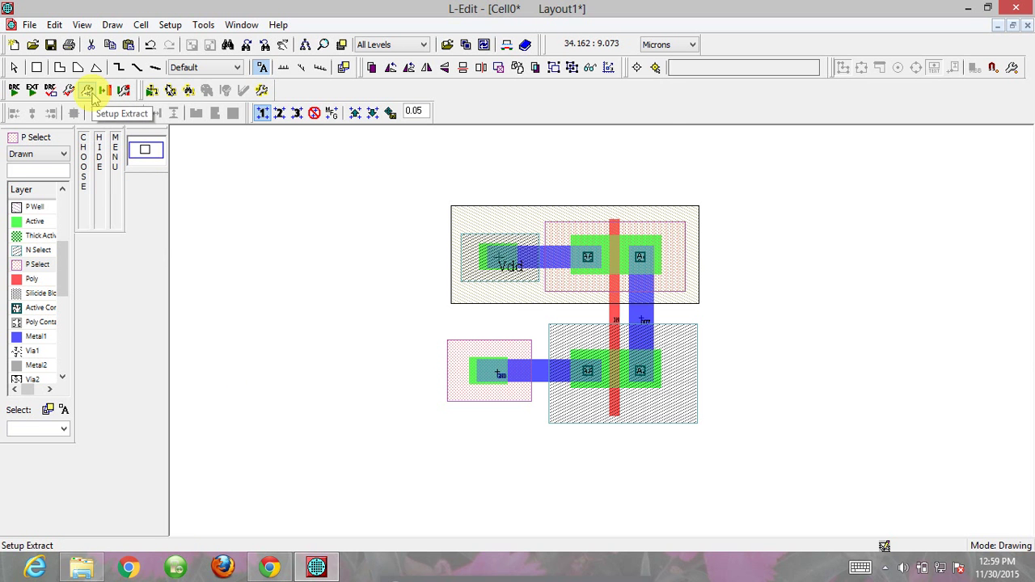
# - Enable the standard extraction rule set and browse to the Generic_025.ext definition file
pyautogui.click(87, 90)
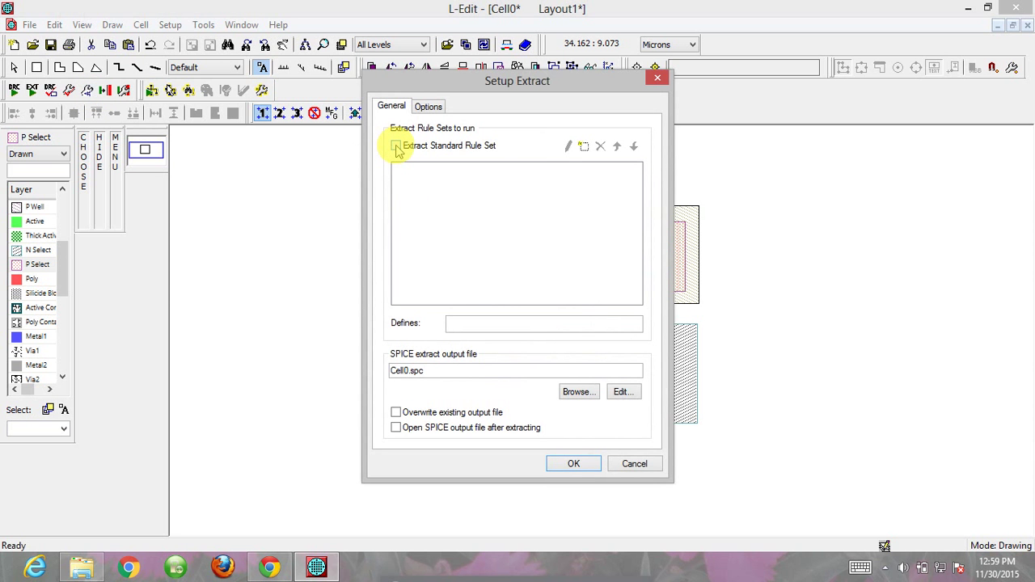
pyautogui.click(396, 146)
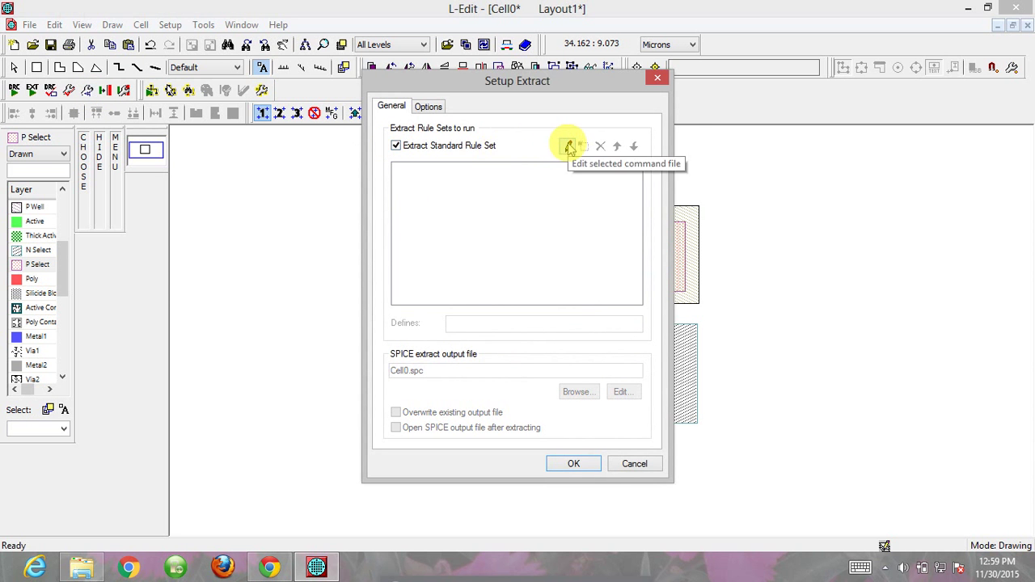
pyautogui.click(569, 145)
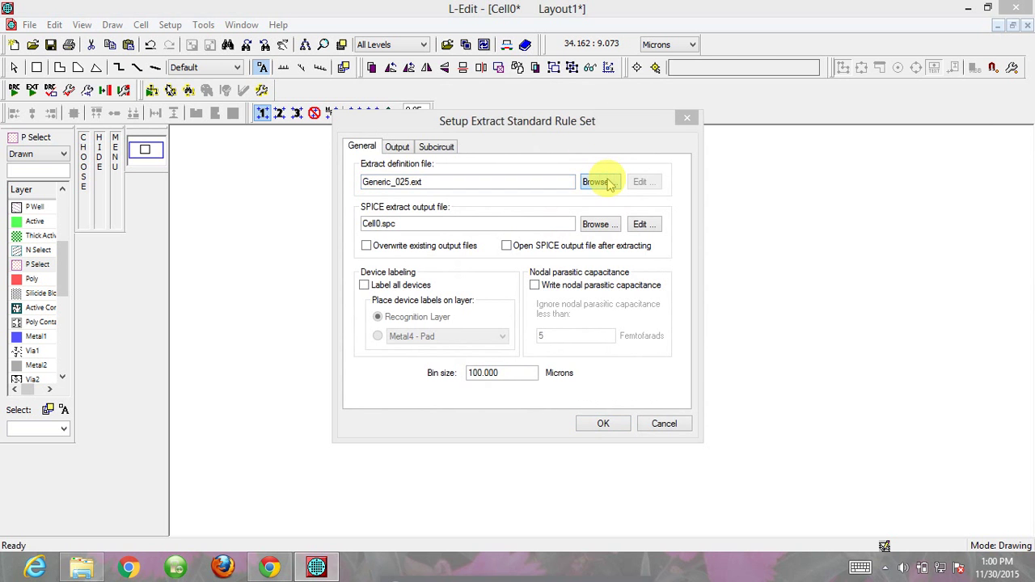
pyautogui.click(596, 181)
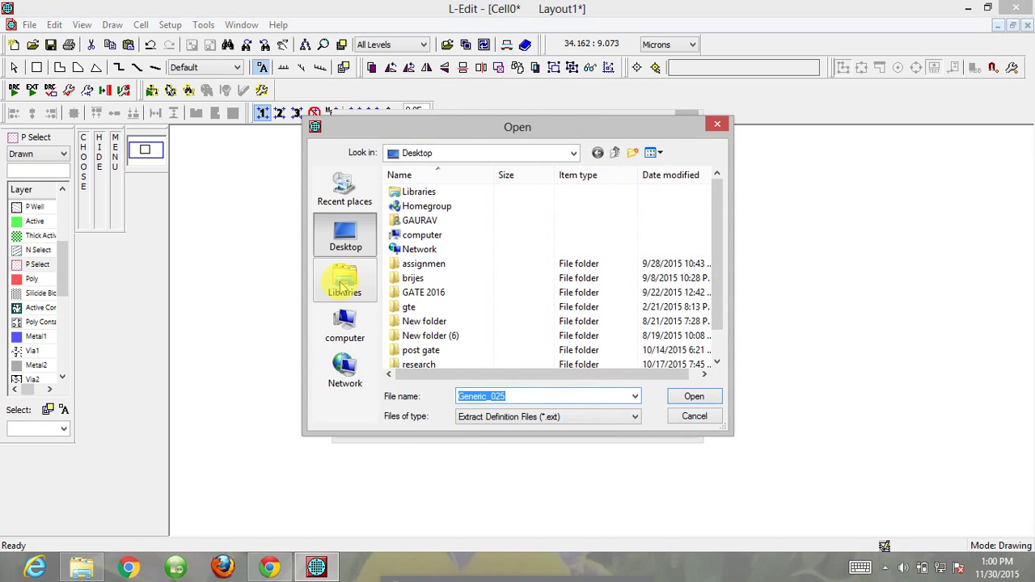
pyautogui.click(346, 281)
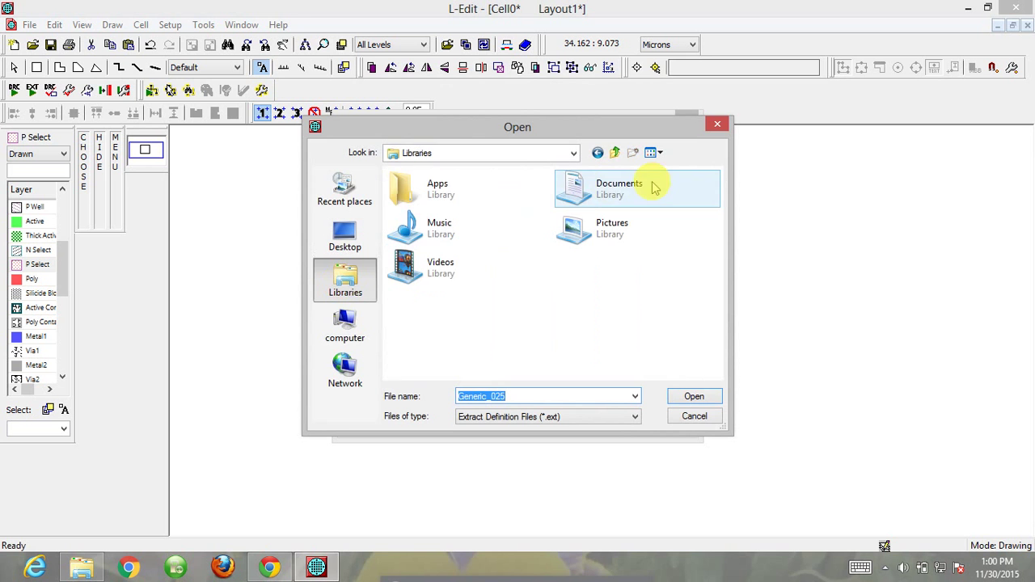
pyautogui.doubleClick(637, 187)
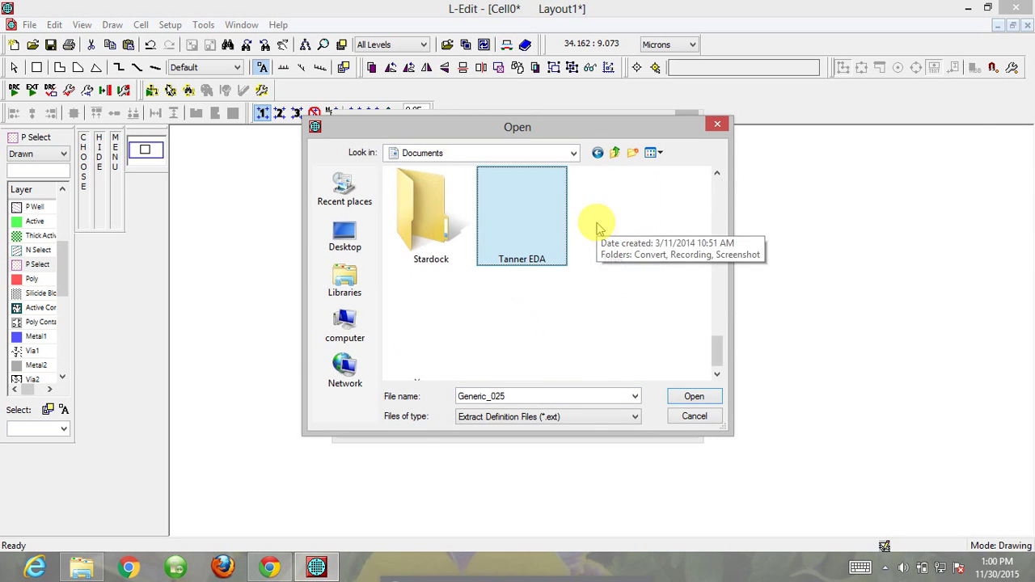
pyautogui.doubleClick(520, 217)
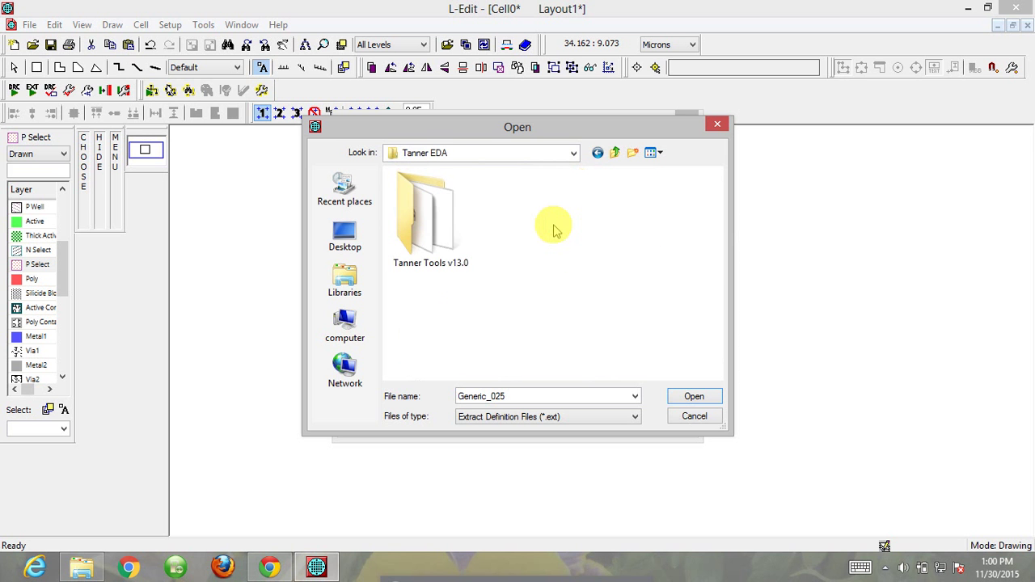
pyautogui.doubleClick(430, 218)
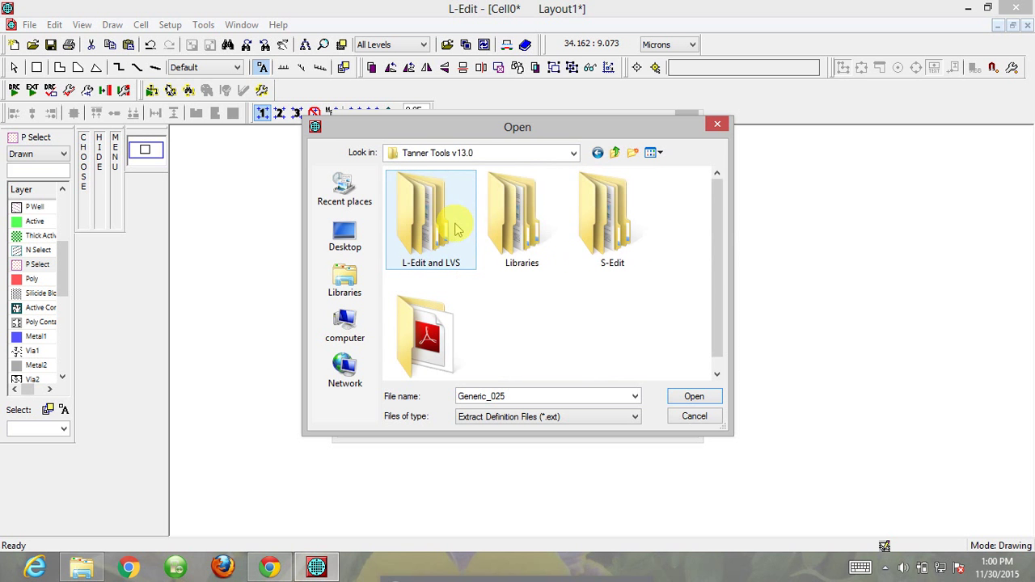
pyautogui.doubleClick(430, 210)
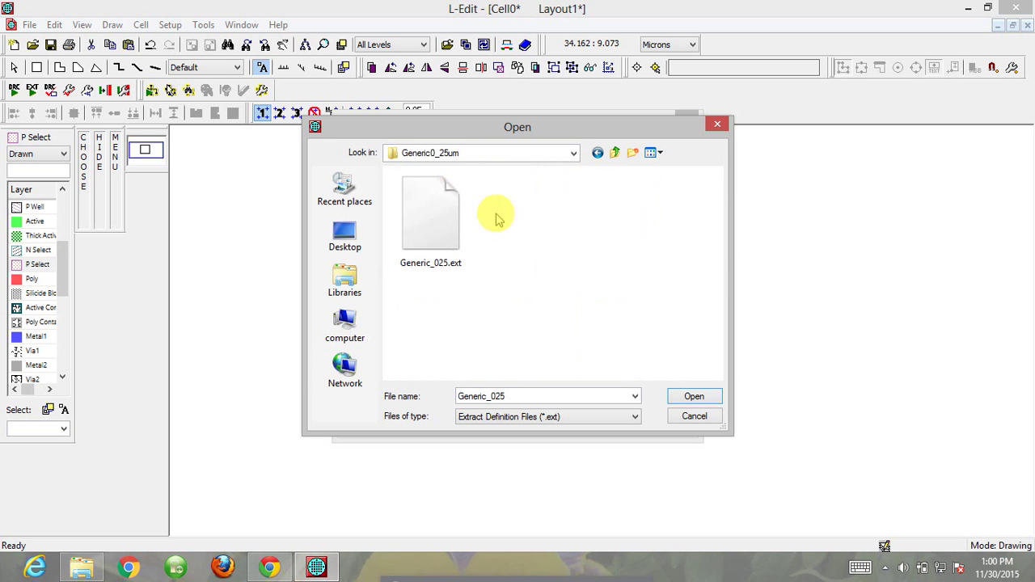
pyautogui.moveTo(456, 291)
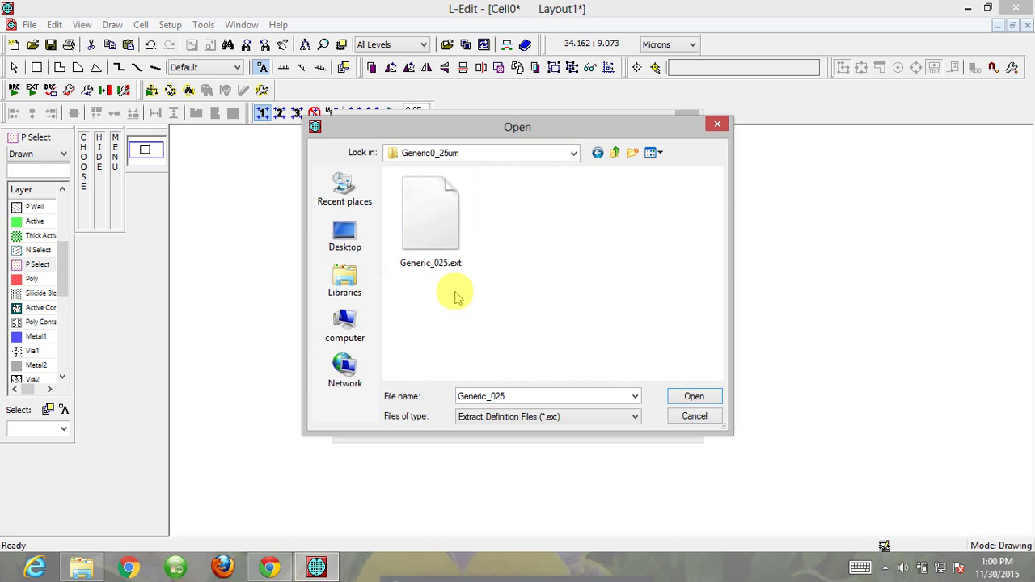
pyautogui.click(430, 212)
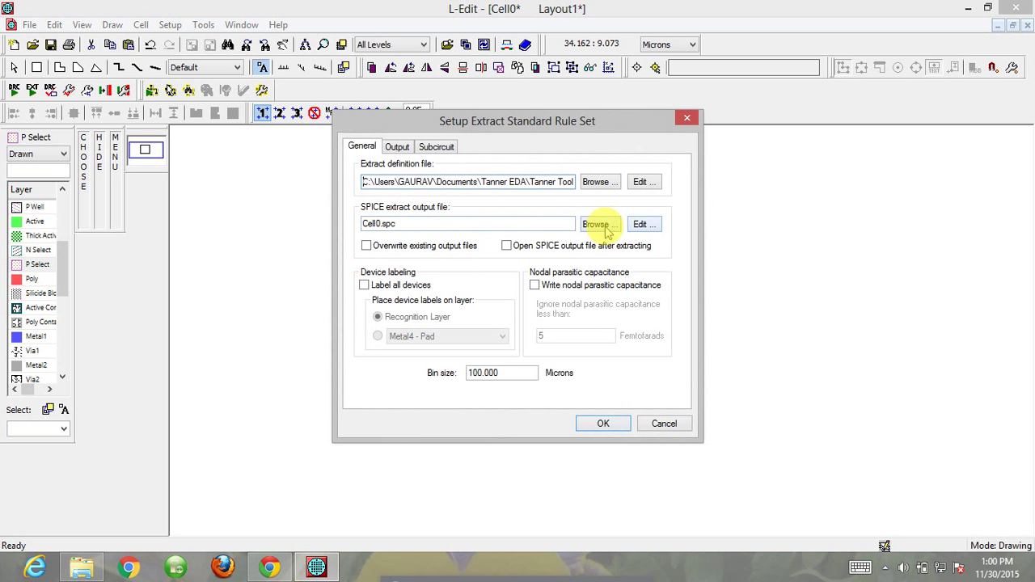
# - Set the SPICE output file to Cell0.spc on the Desktop and accept the rule settings
pyautogui.click(599, 223)
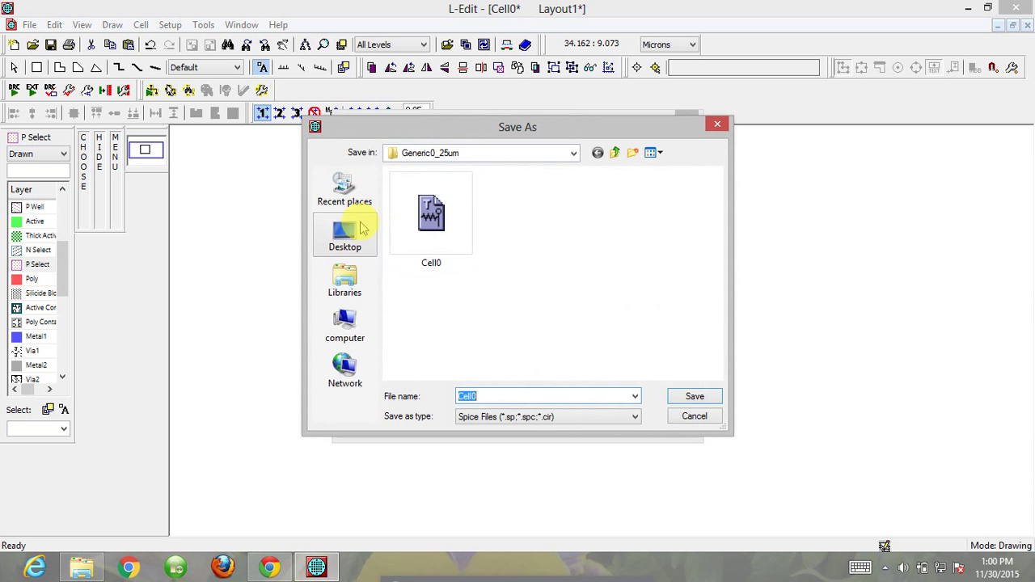
pyautogui.click(345, 235)
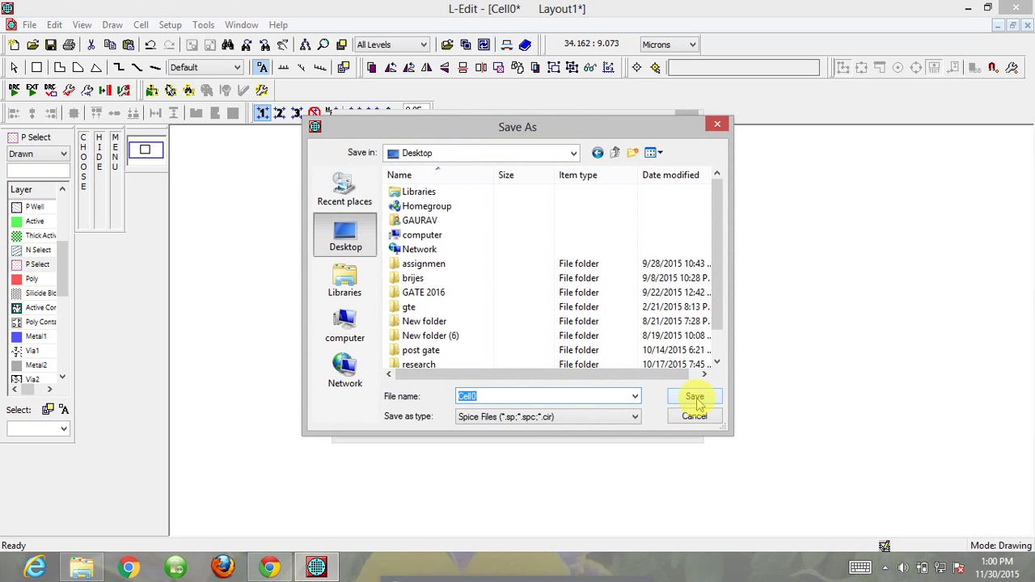
pyautogui.click(694, 396)
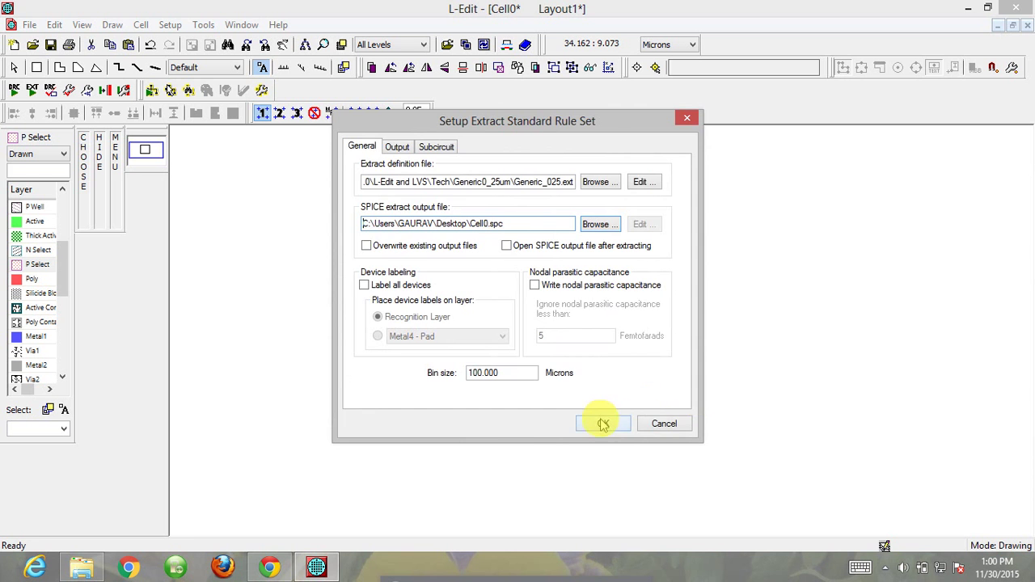
pyautogui.click(602, 424)
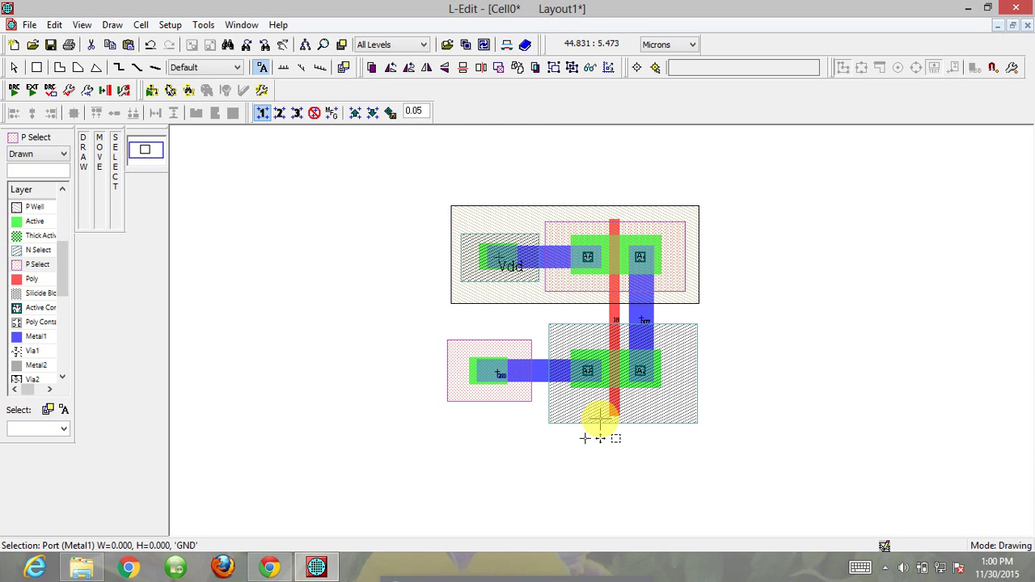
pyautogui.moveTo(338, 313)
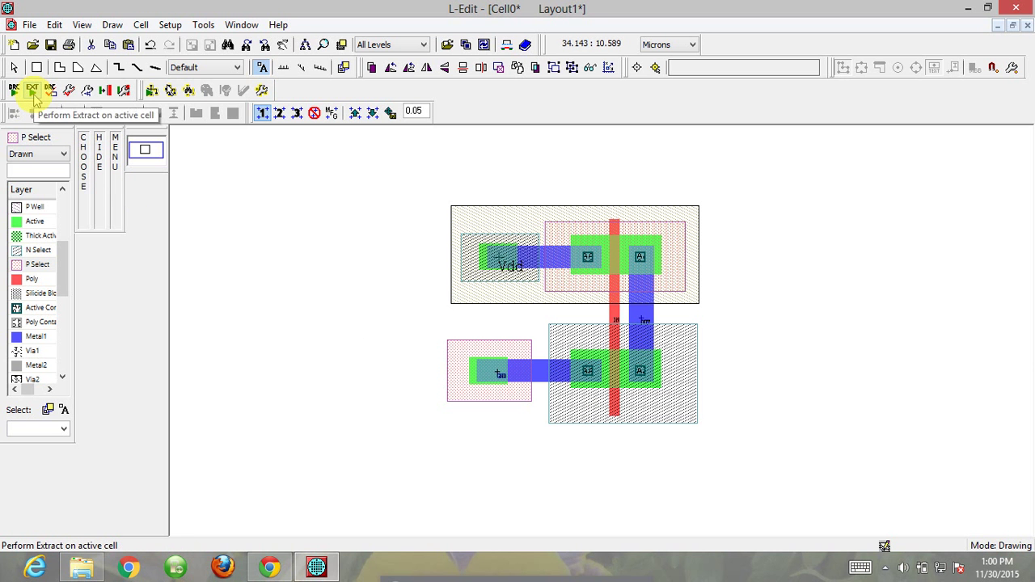
# - Run Perform Extract on the active cell to produce the SPICE netlist
pyautogui.click(33, 90)
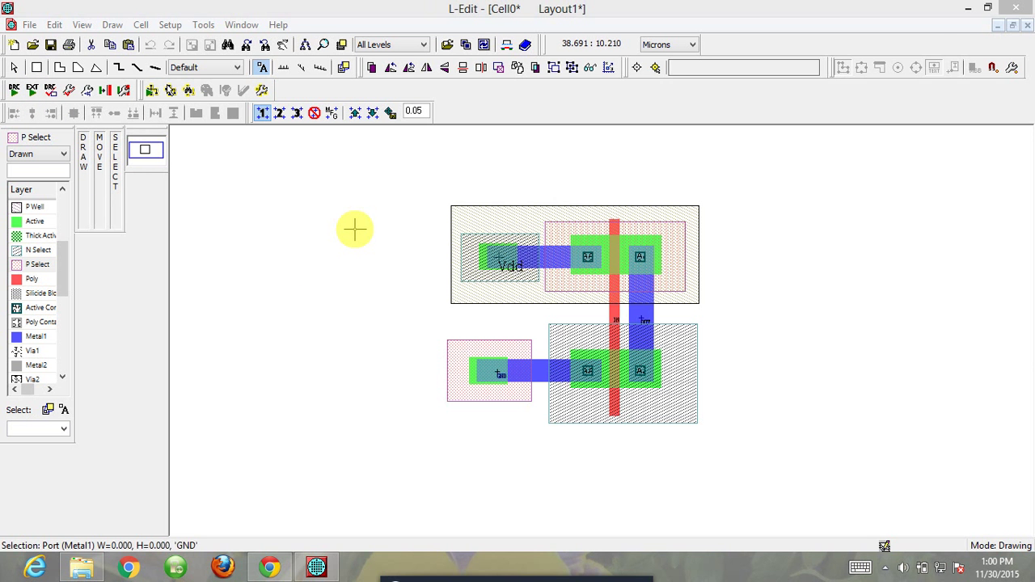
pyautogui.moveTo(640, 169)
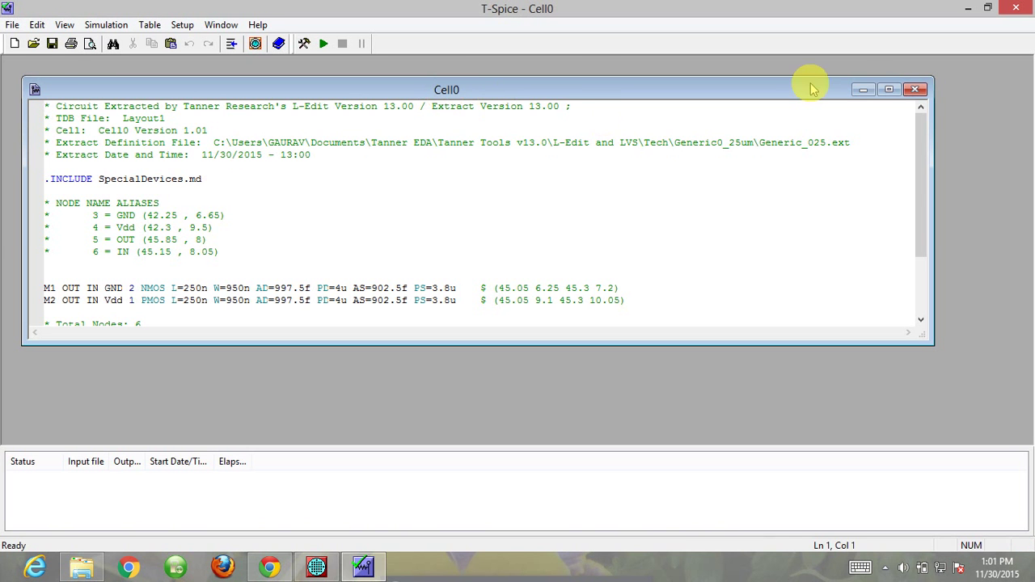
# - Maximize the Cell0 netlist window in T-Spice
pyautogui.click(889, 89)
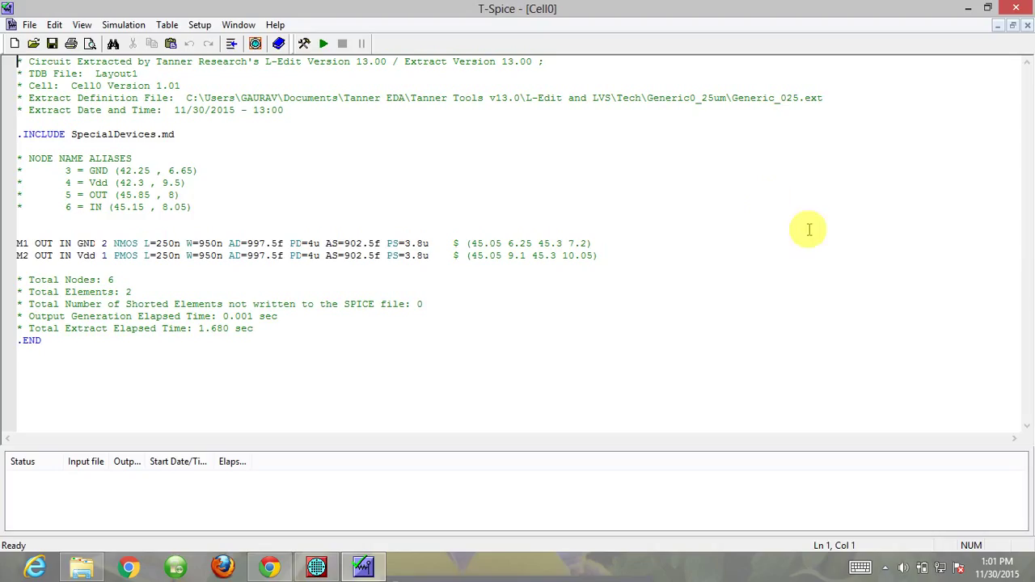